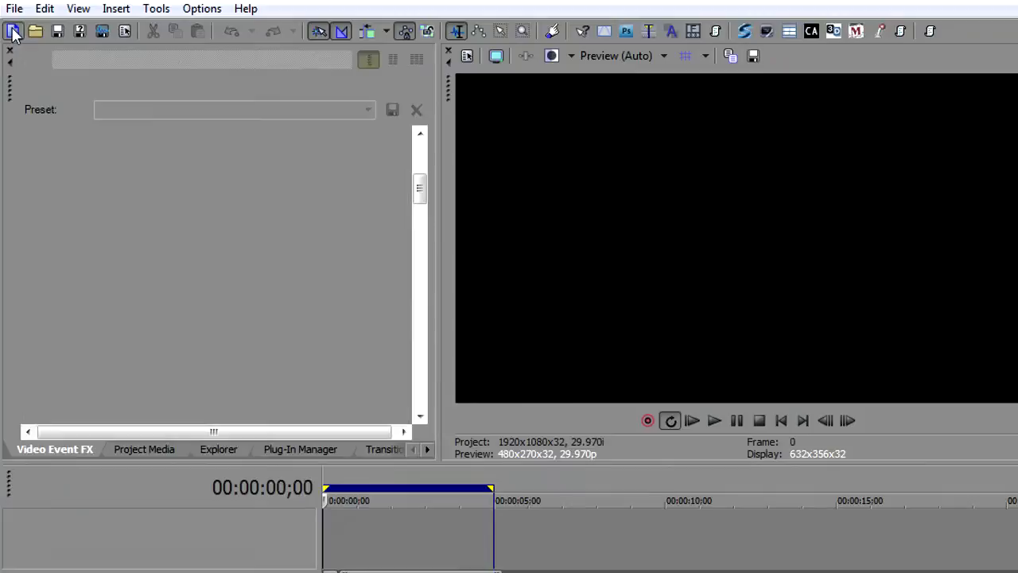
- Start a new project and insert an empty event on the video track
left_click(144, 448)
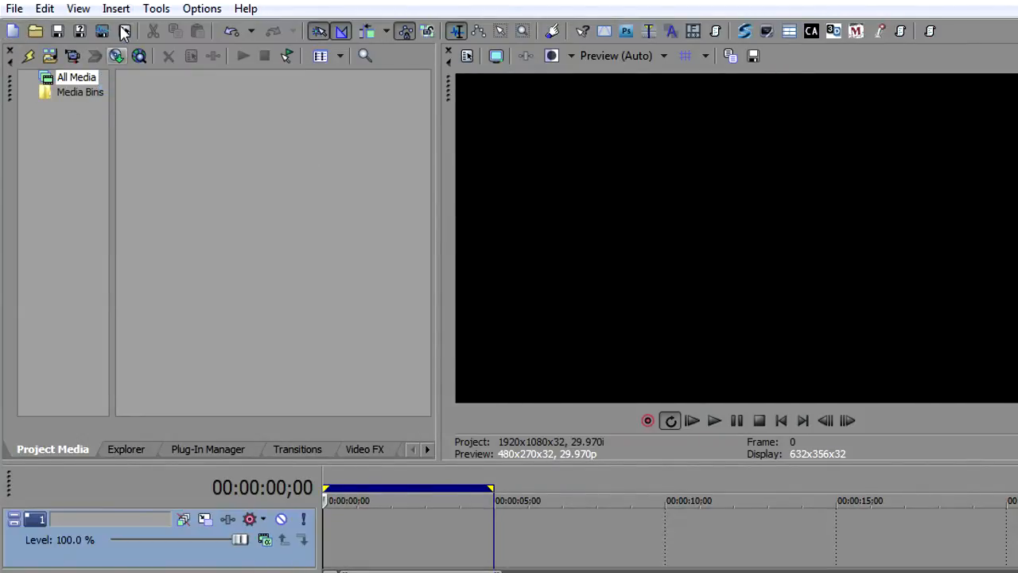
left_click(115, 9)
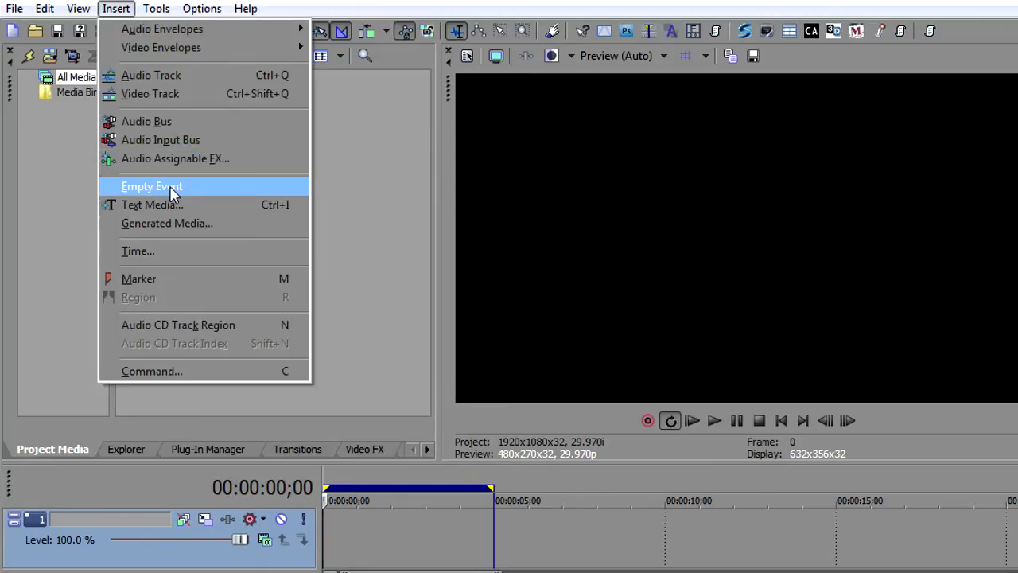
left_click(151, 186)
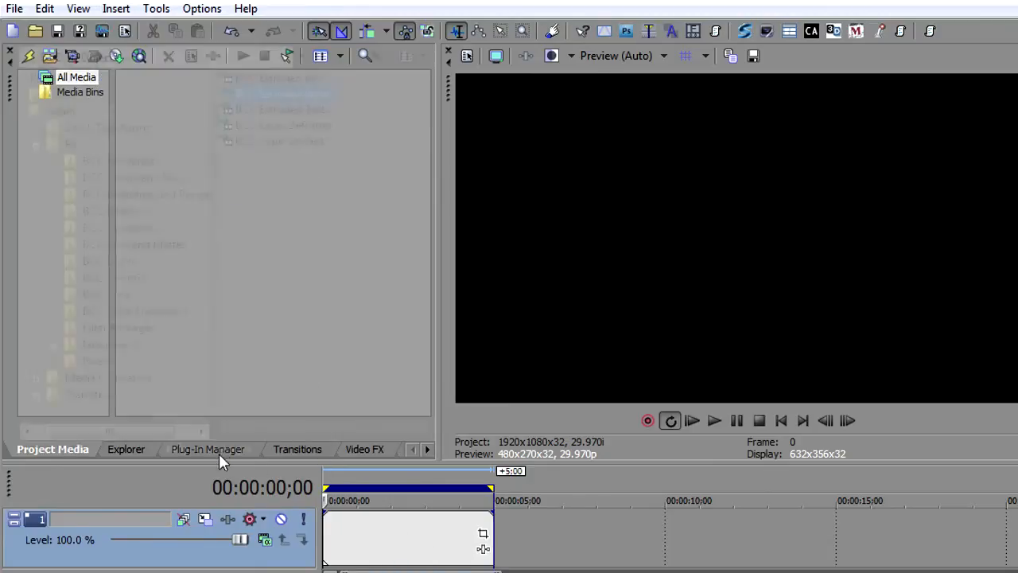
- Apply the BCC Type On Text plug-in to the empty event
left_click(208, 448)
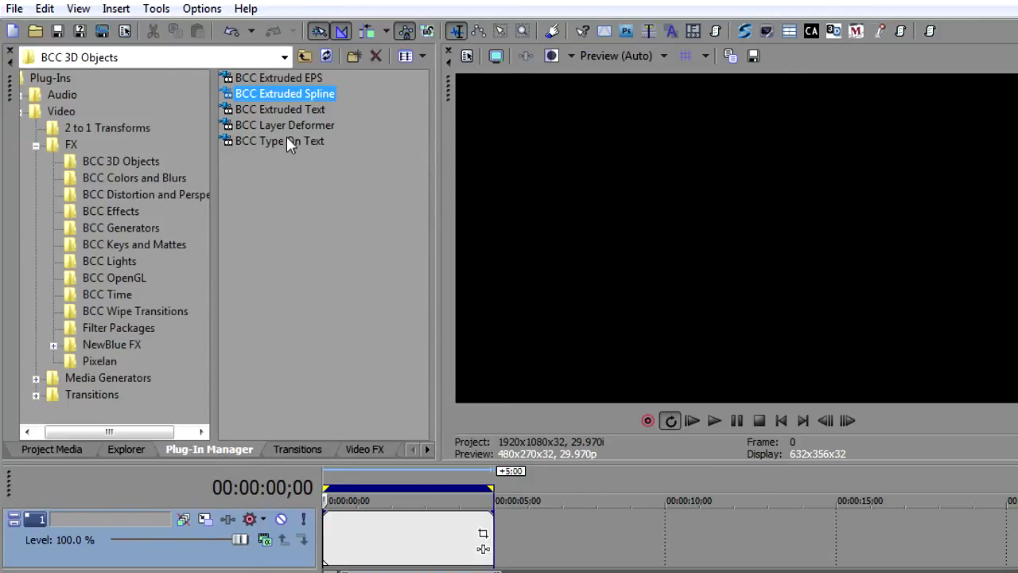
left_click(279, 141)
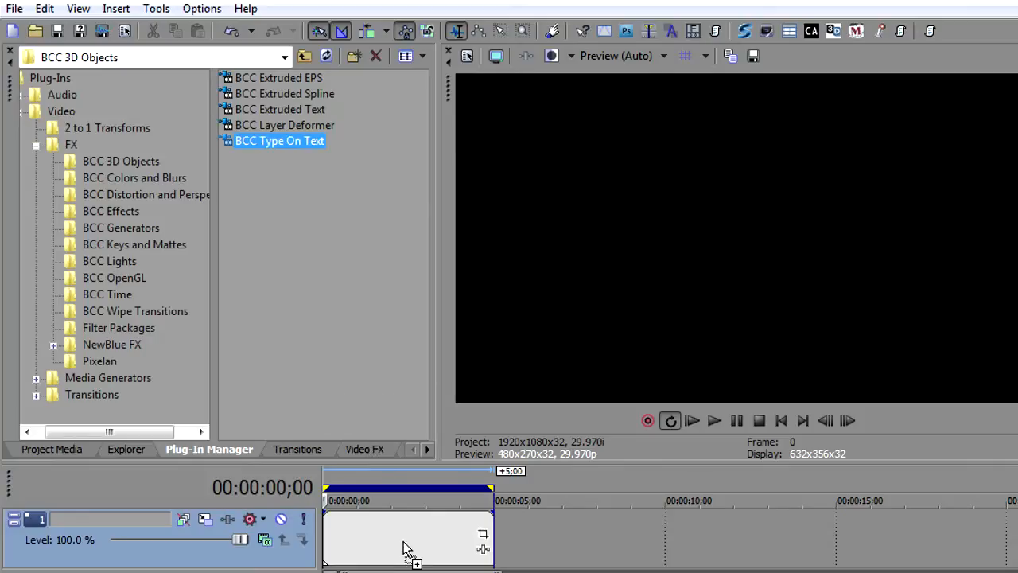
double_click(279, 141)
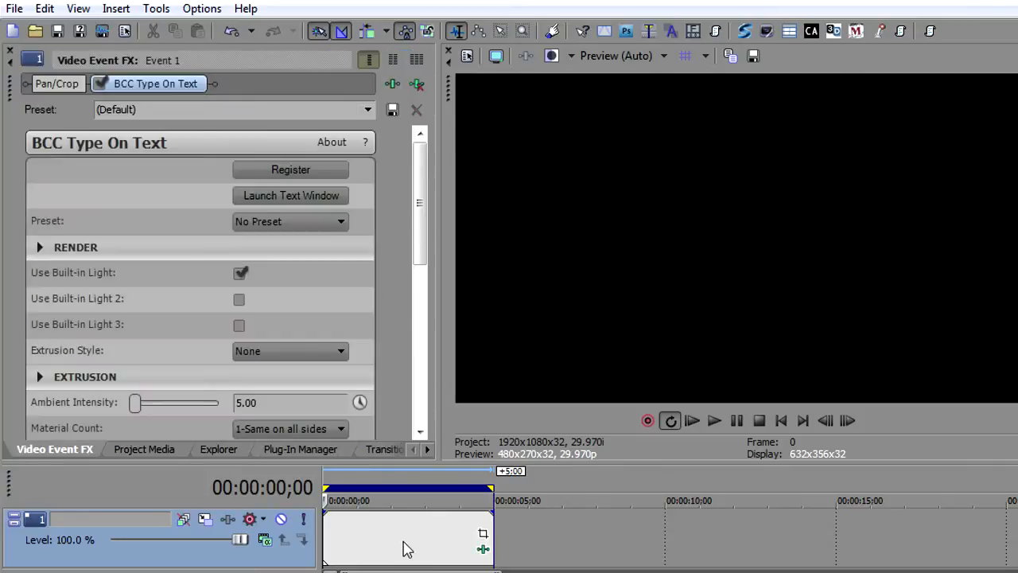
- Shrink the 3D 'Type on Text' title to a Transformations Master Scale of about 83
left_click(290, 195)
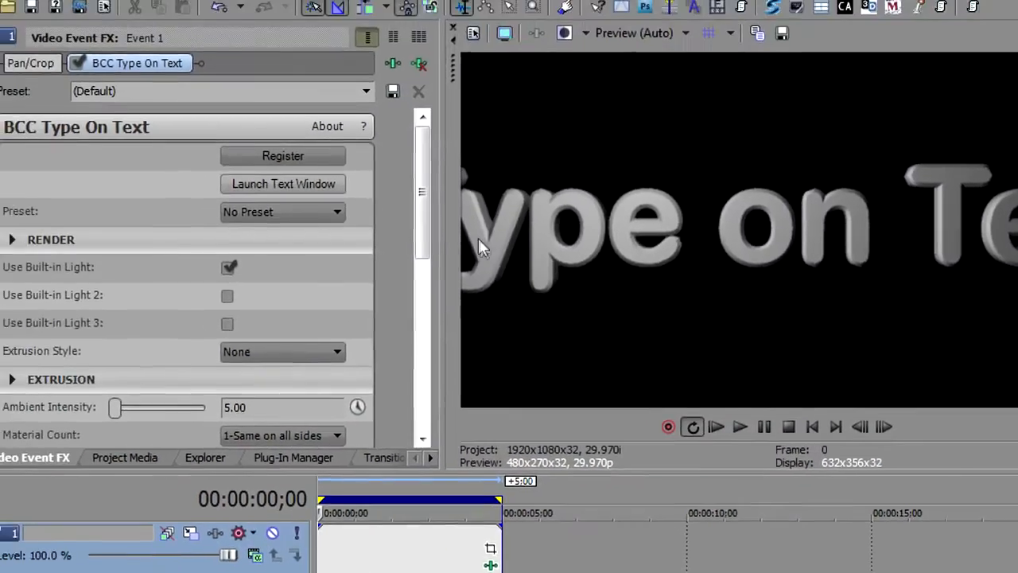
scroll("down", 3)
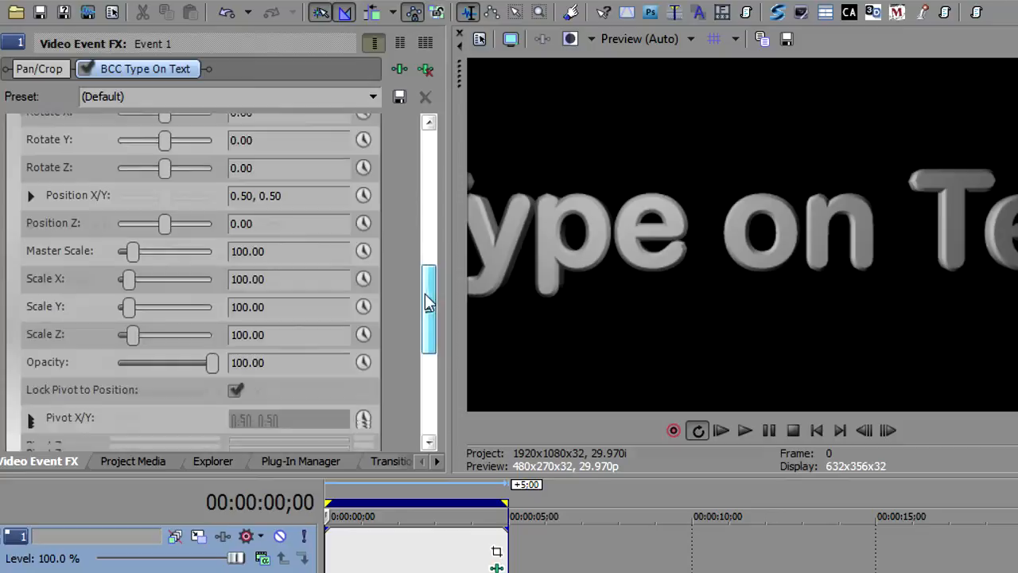
left_click_drag(133, 251, 133, 207)
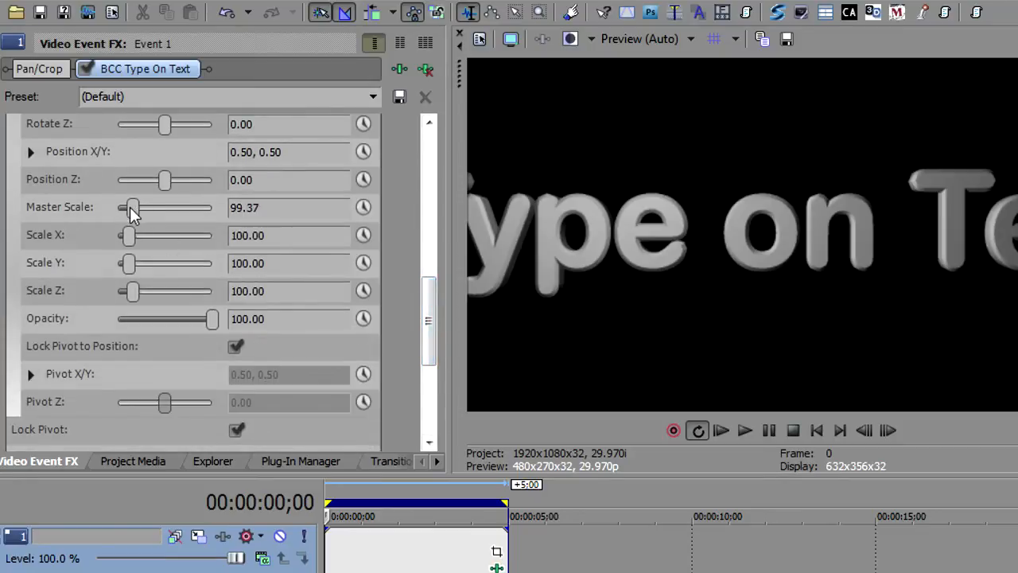
left_click_drag(134, 208, 129, 207)
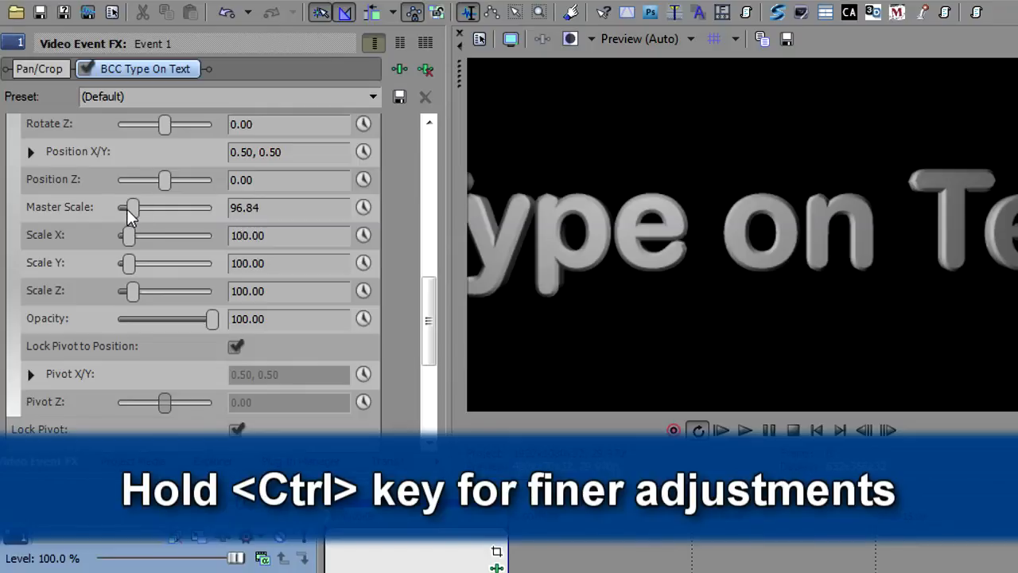
left_click_drag(133, 208, 129, 208)
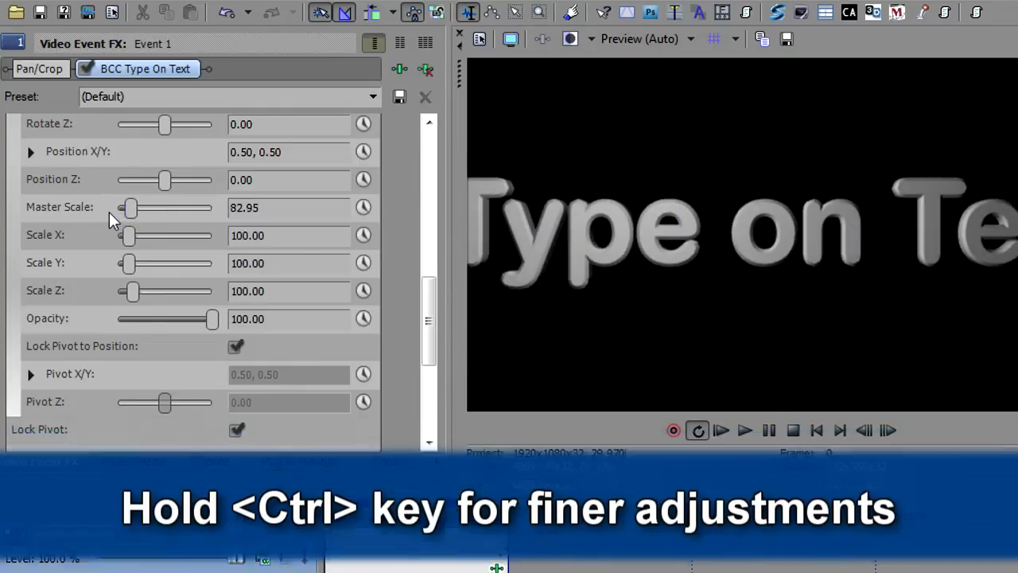
left_click_drag(131, 208, 127, 207)
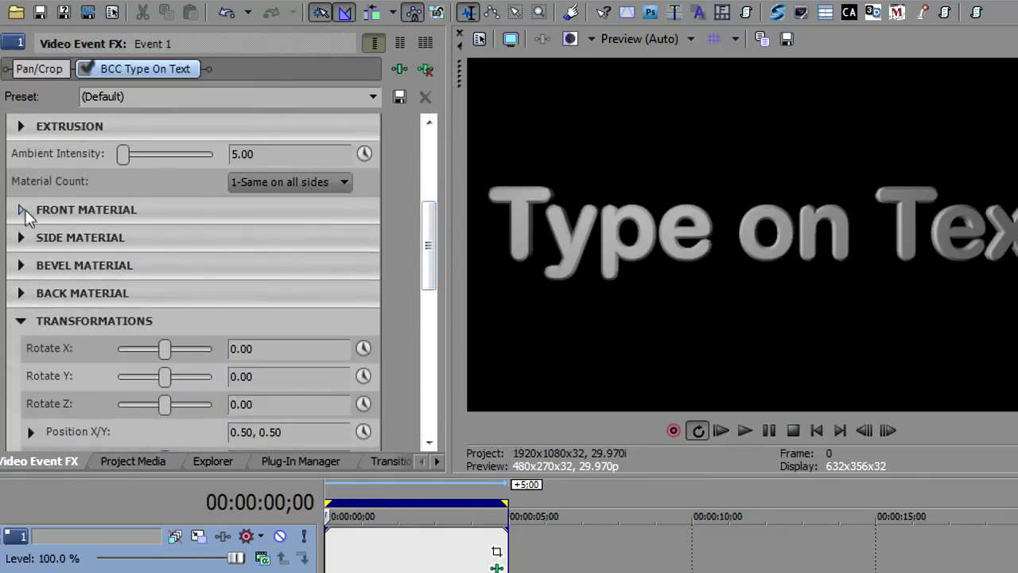
- Apply the color-blue plastic.bcp preset as the title's Front Material
left_click(21, 209)
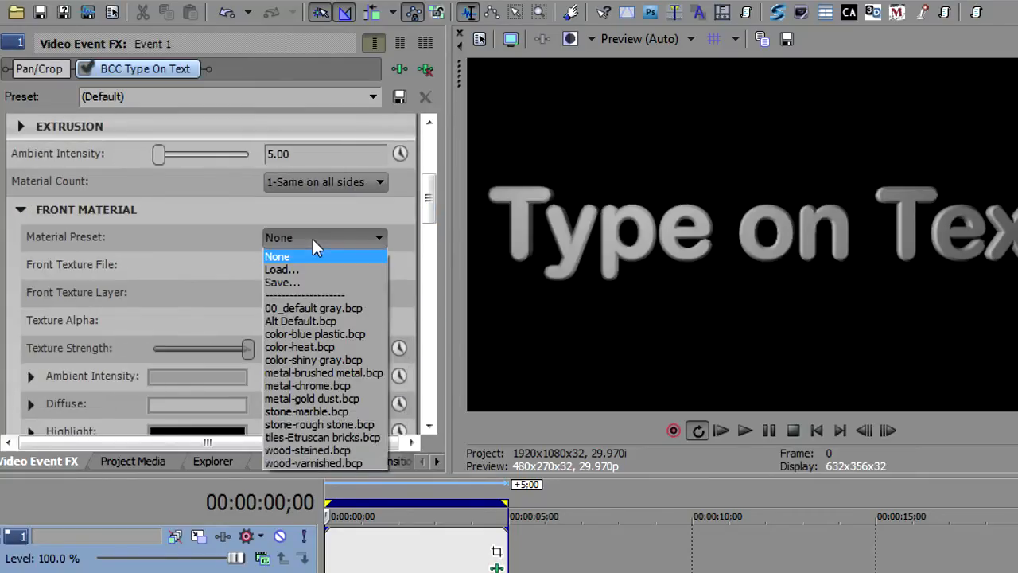
left_click(314, 334)
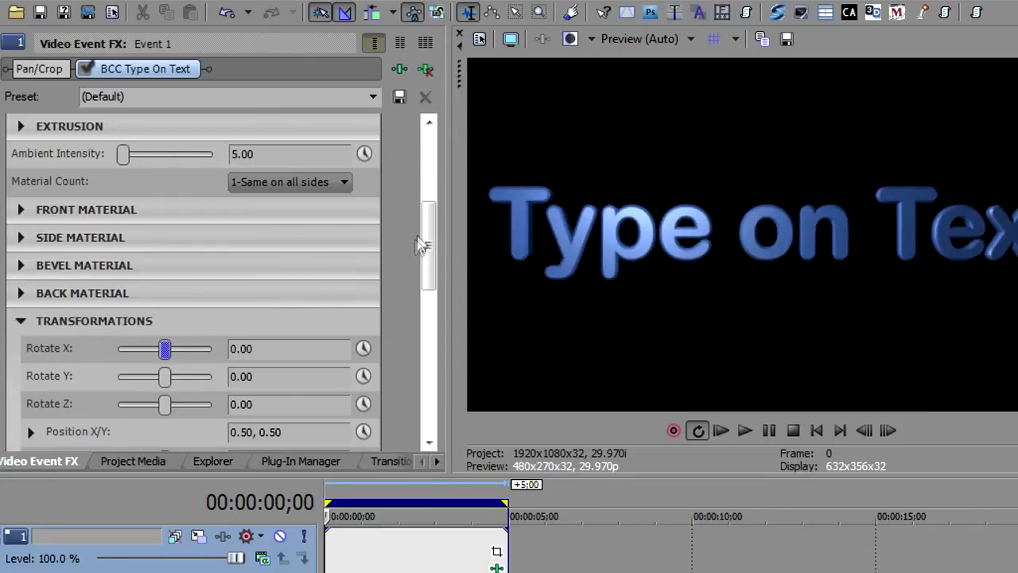
scroll("up", 3)
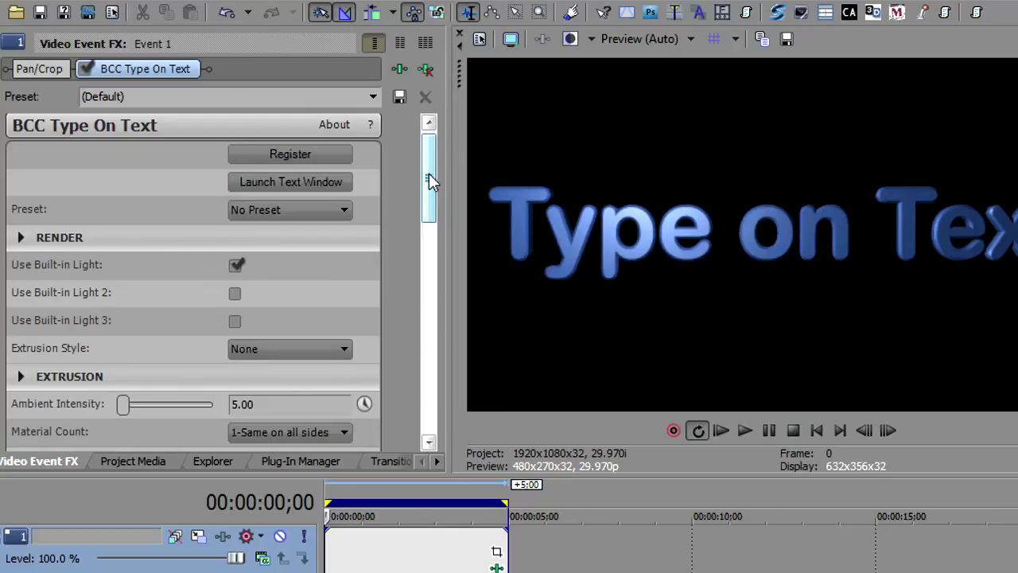
scroll("down", 3)
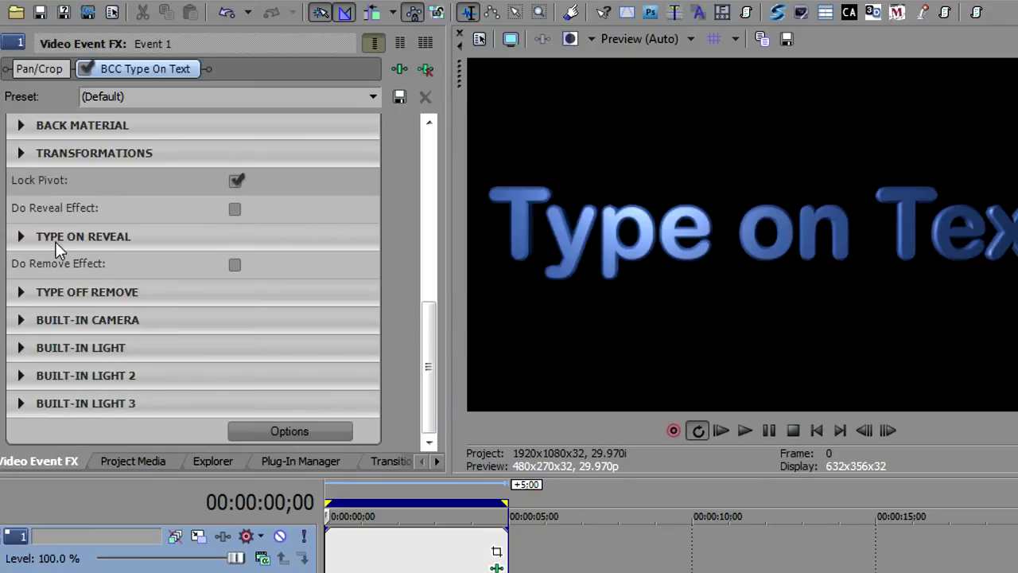
mouse_move(139, 253)
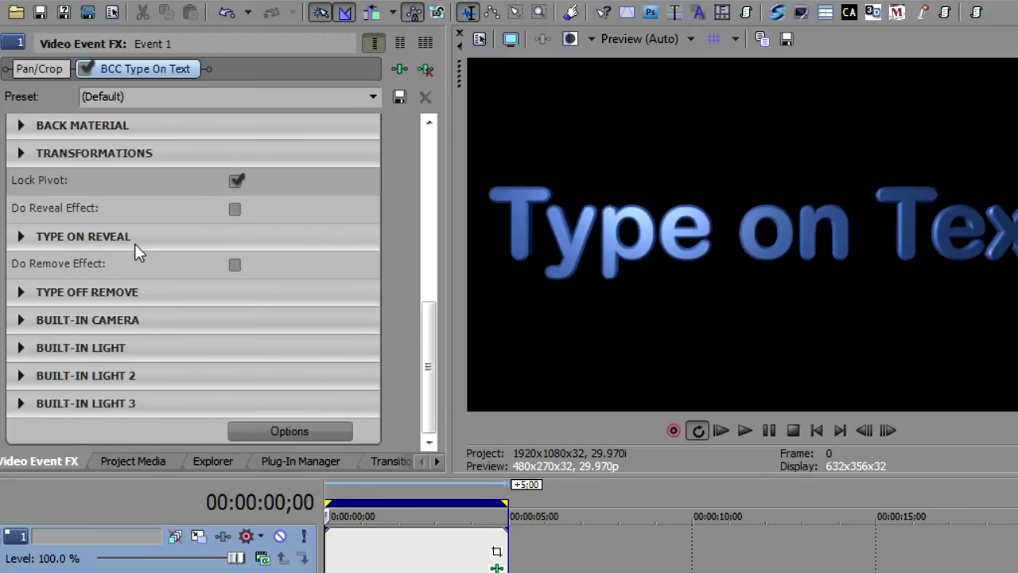
mouse_move(151, 322)
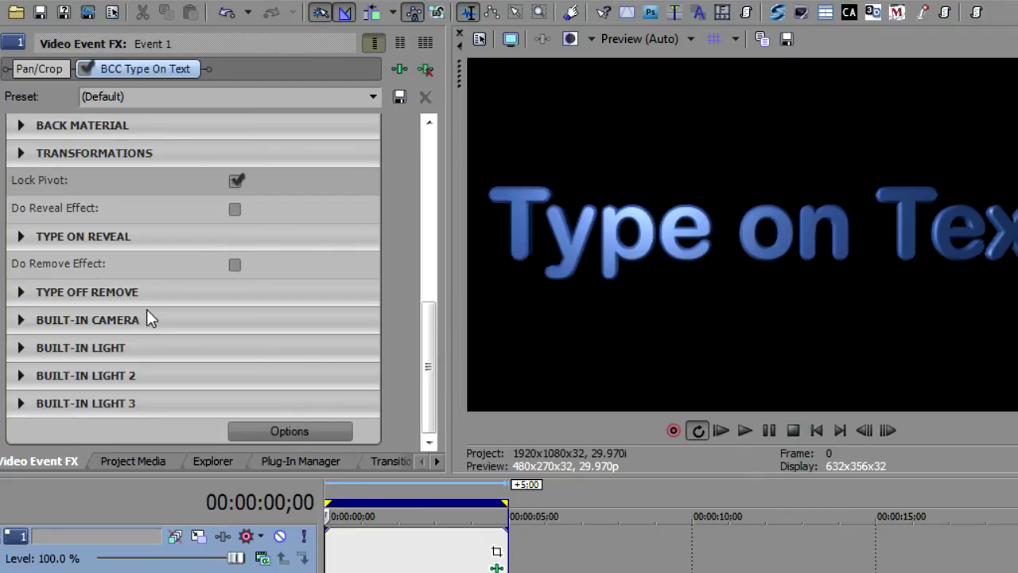
mouse_move(44, 226)
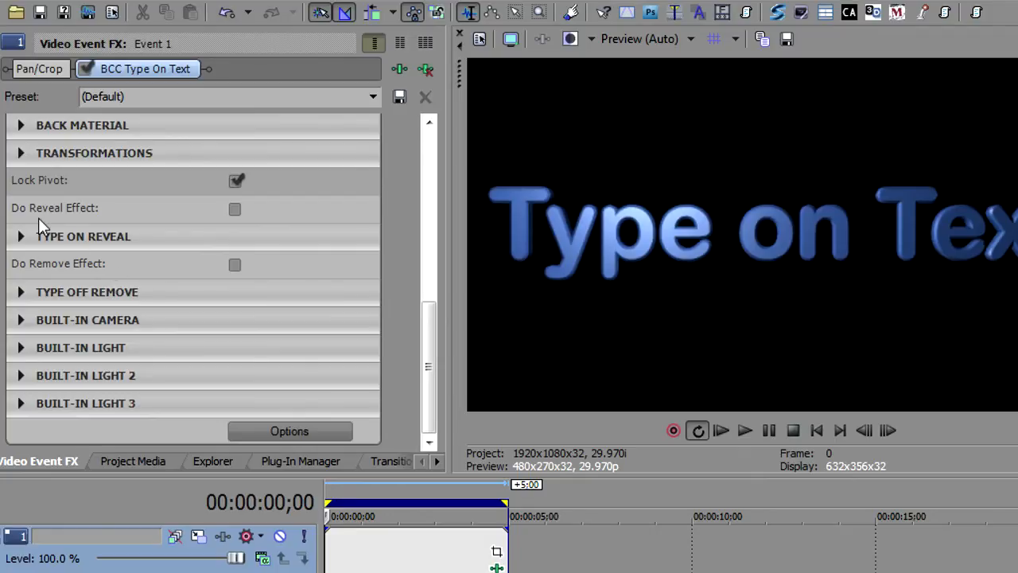
- Enable Do Reveal Effect, expand Type On Reveal, and lower Fade just below 100
left_click(234, 208)
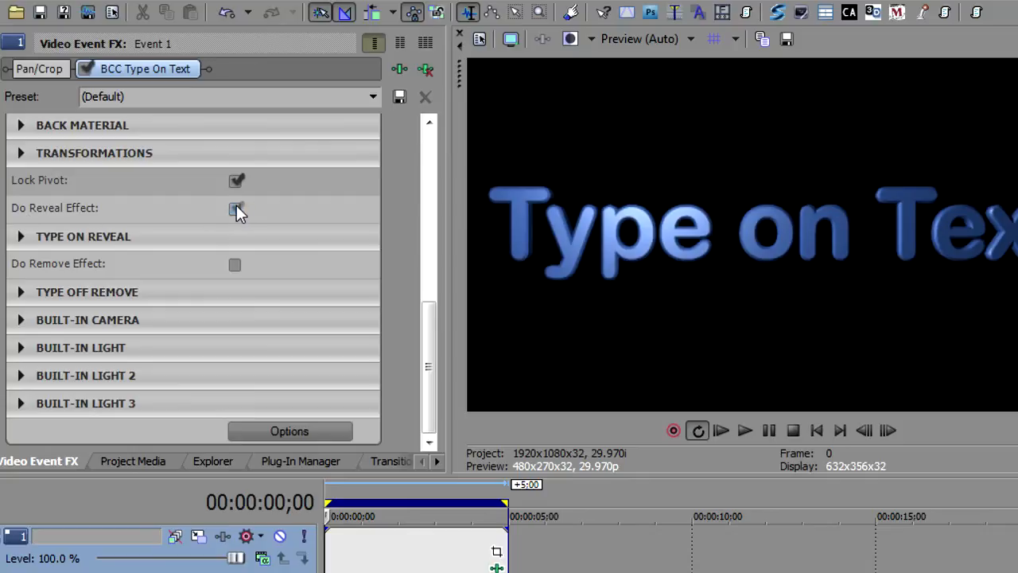
left_click(237, 208)
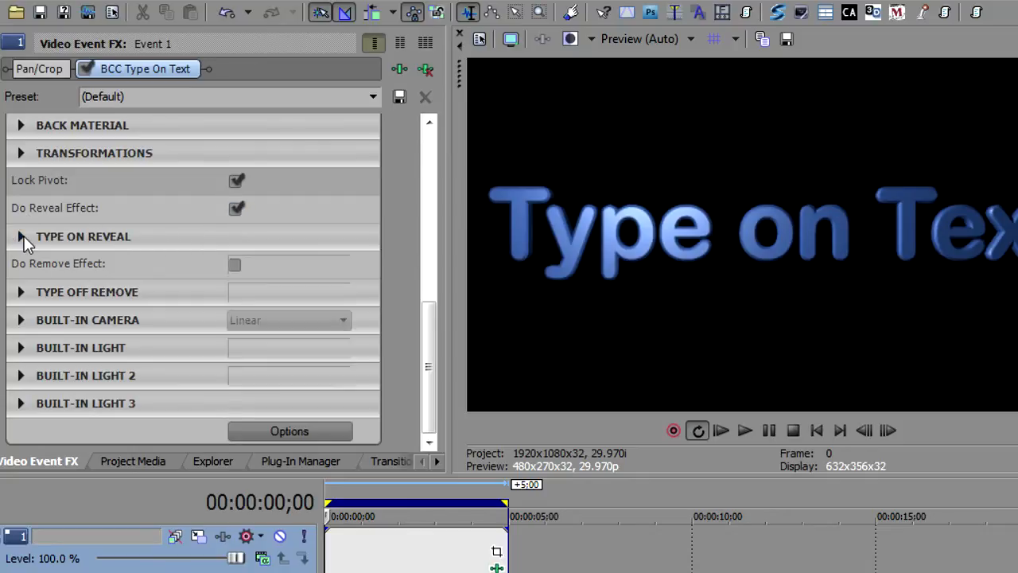
left_click(21, 236)
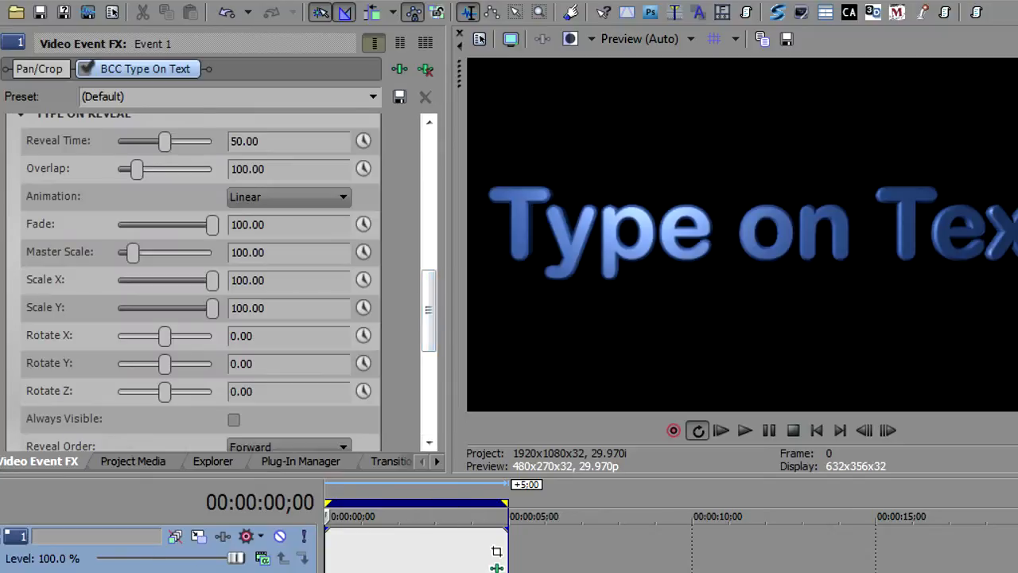
left_click(744, 430)
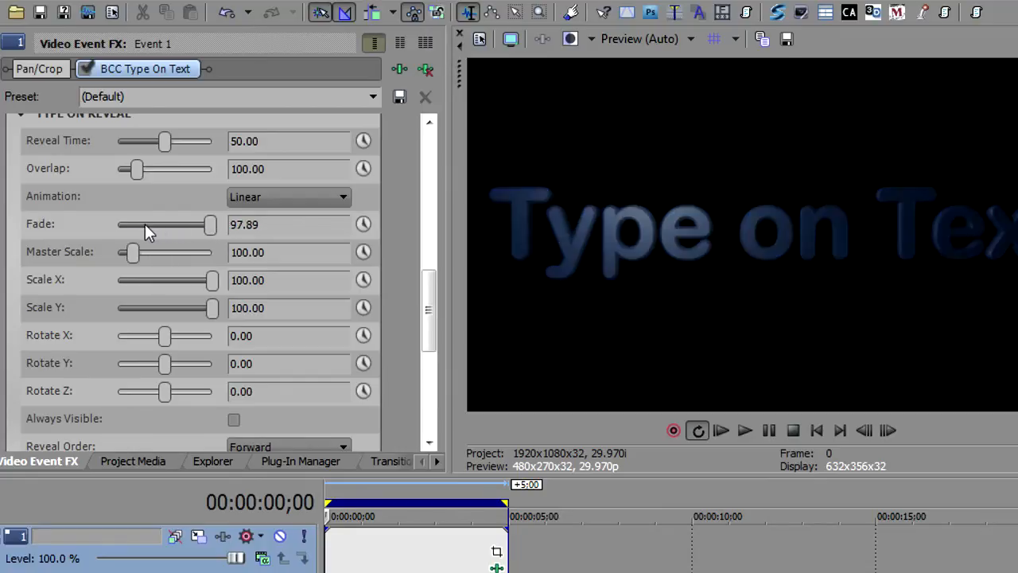
- Drop the reveal Fade to 0 to preview, then raise it back to 100
left_click_drag(210, 224, 118, 224)
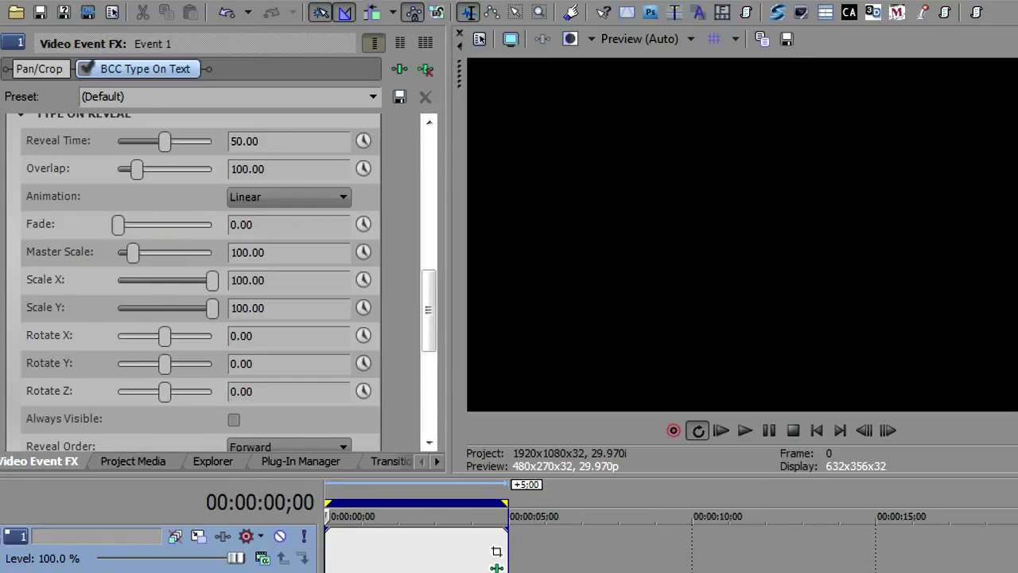
left_click(744, 430)
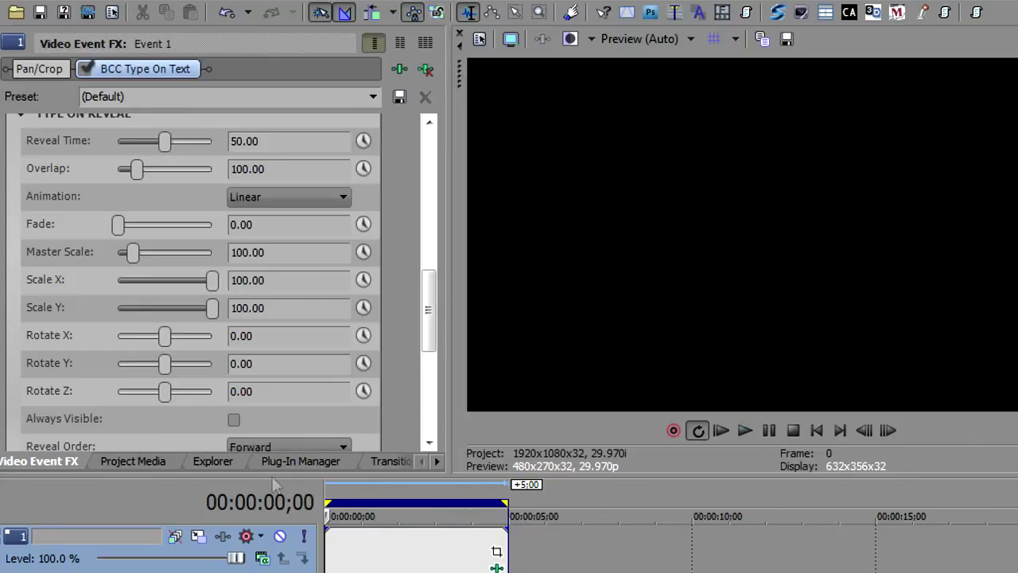
left_click_drag(118, 224, 212, 224)
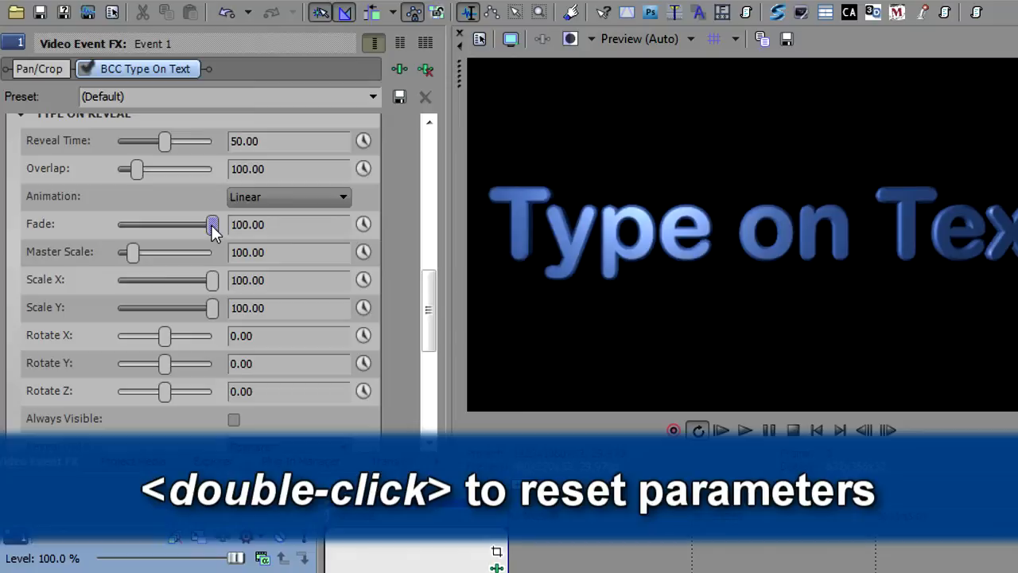
- Reset Fade to default and set the reveal Master Scale to 18.95
double_click(211, 225)
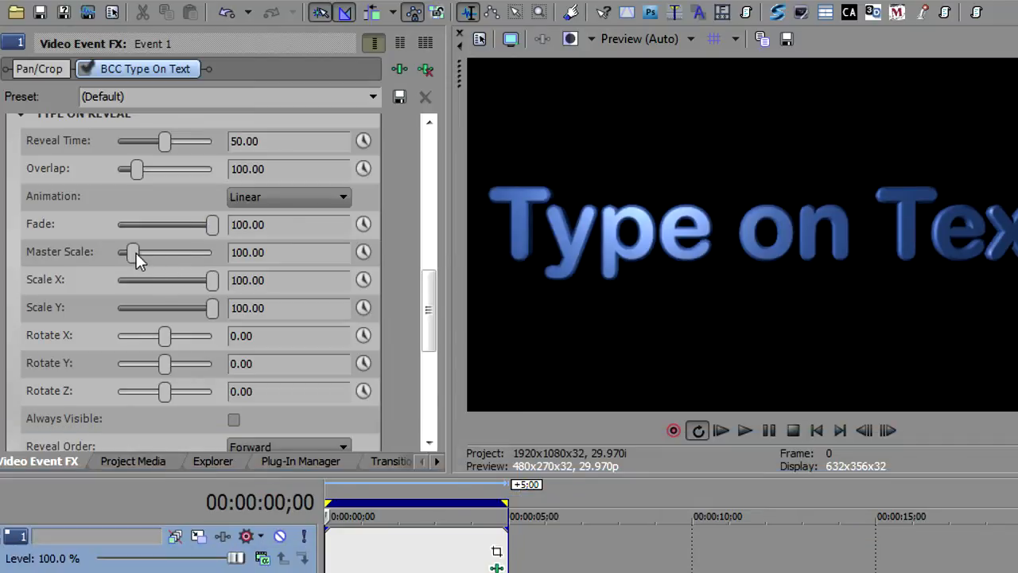
left_click_drag(133, 252, 118, 252)
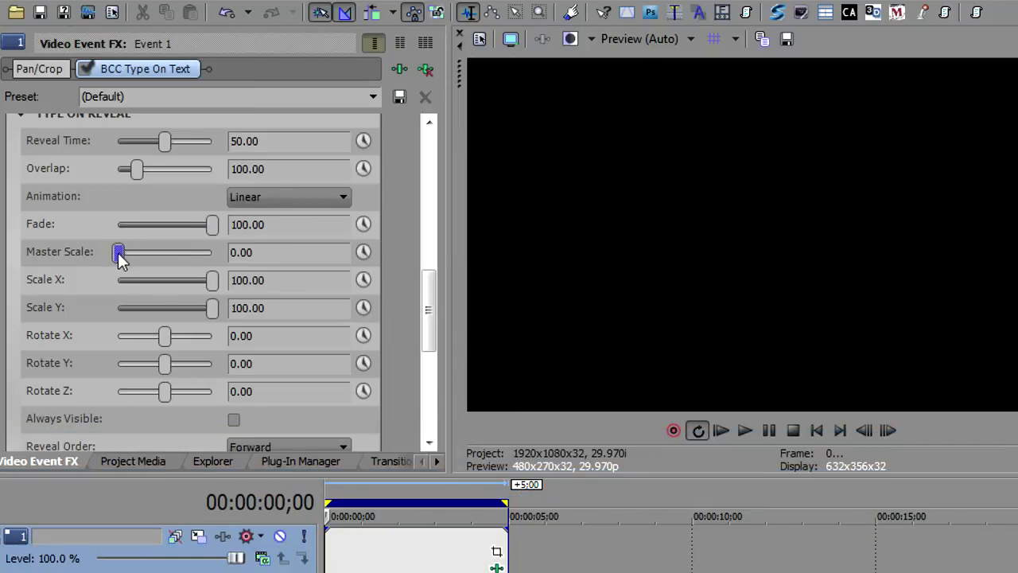
left_click_drag(118, 252, 122, 252)
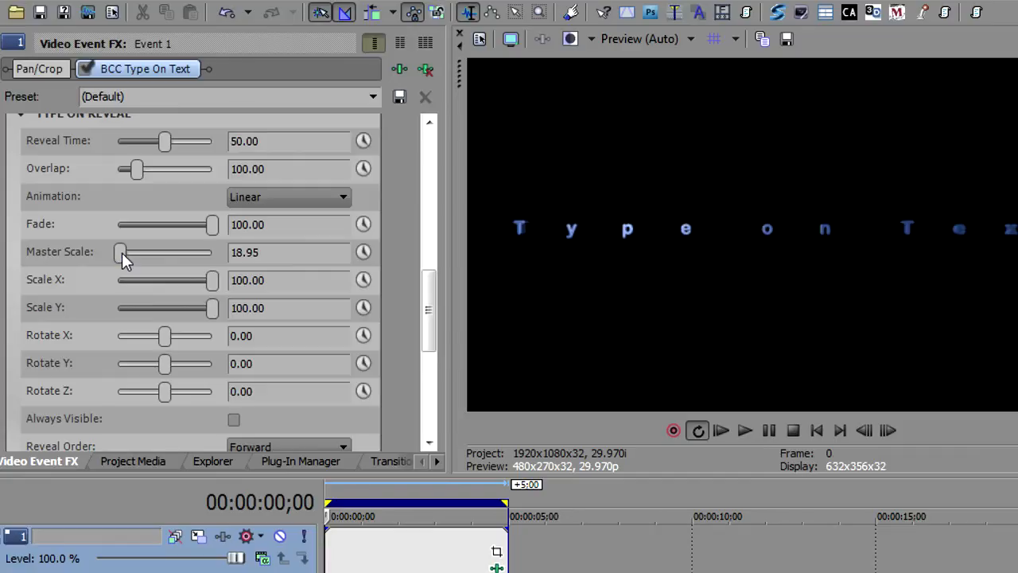
left_click(744, 429)
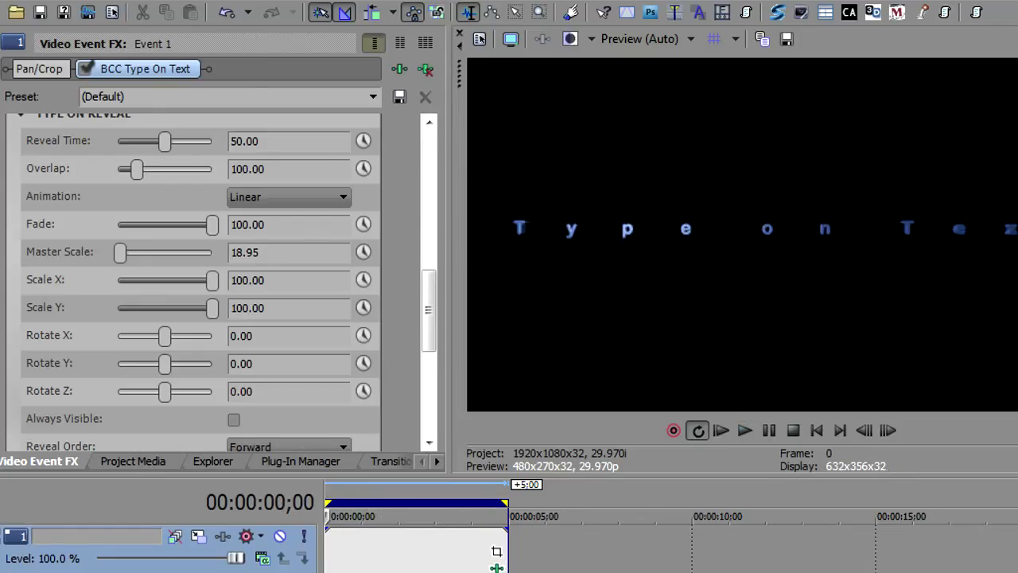
mouse_move(112, 179)
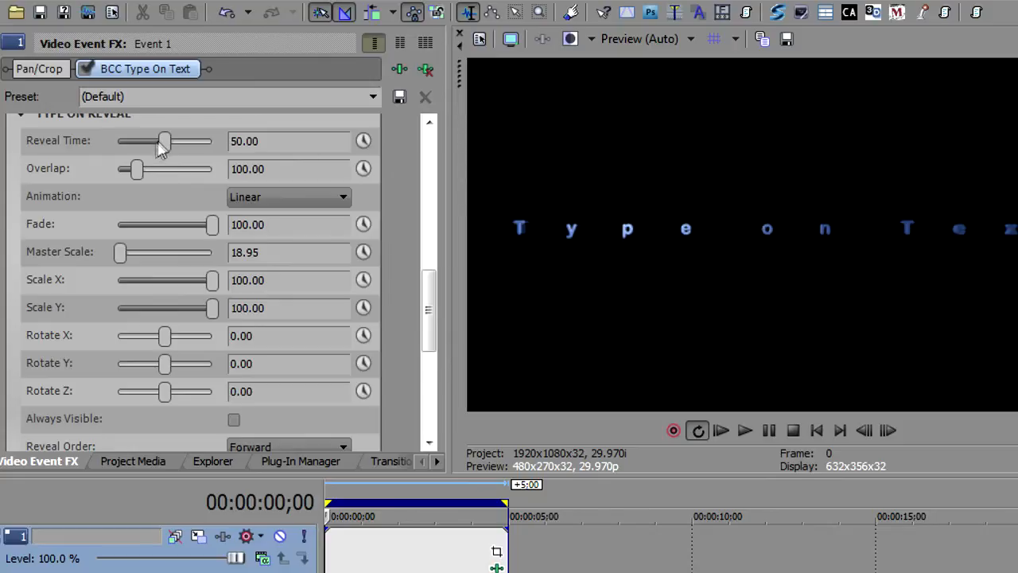
left_click_drag(163, 141, 129, 141)
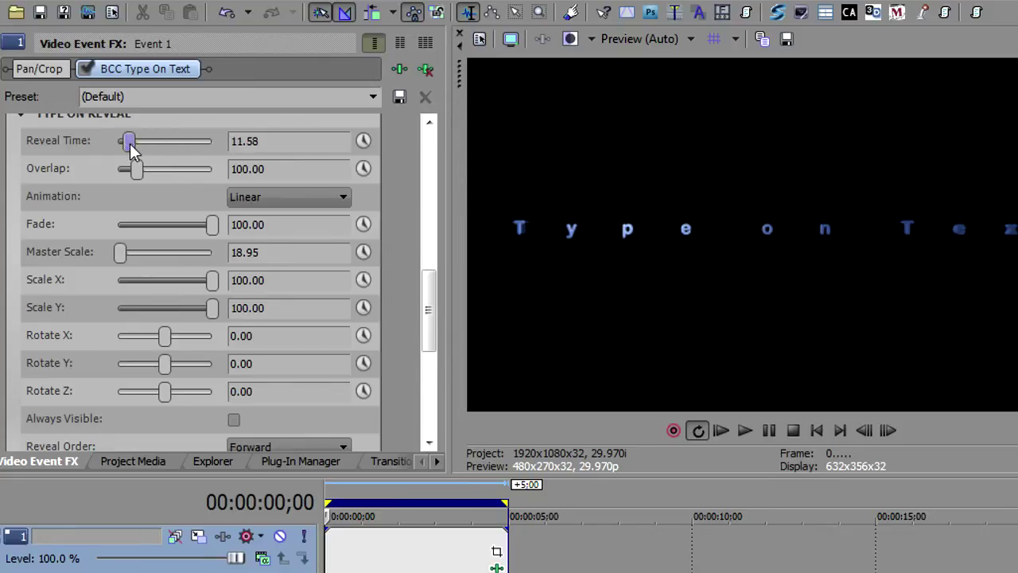
left_click(744, 430)
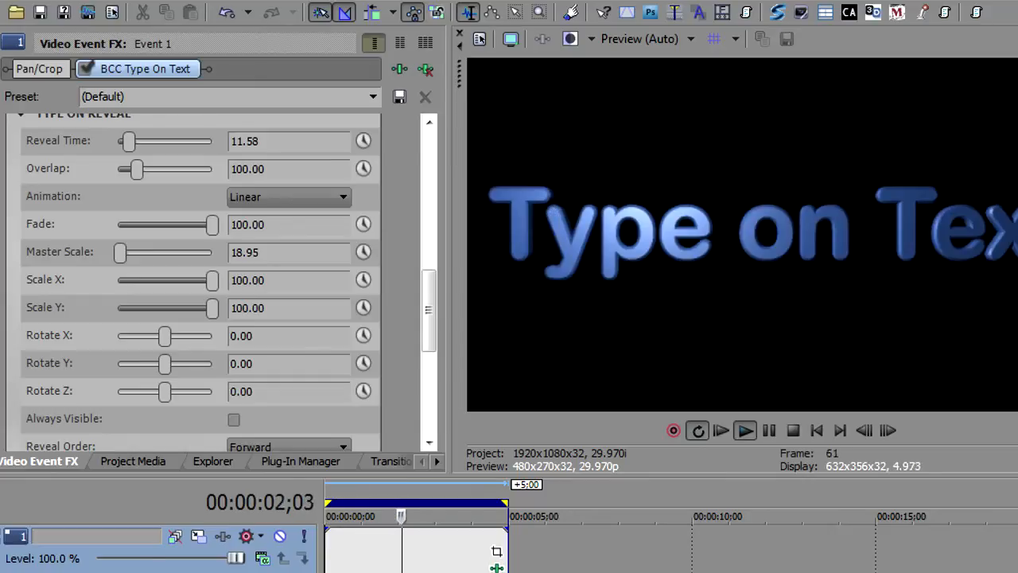
left_click(816, 430)
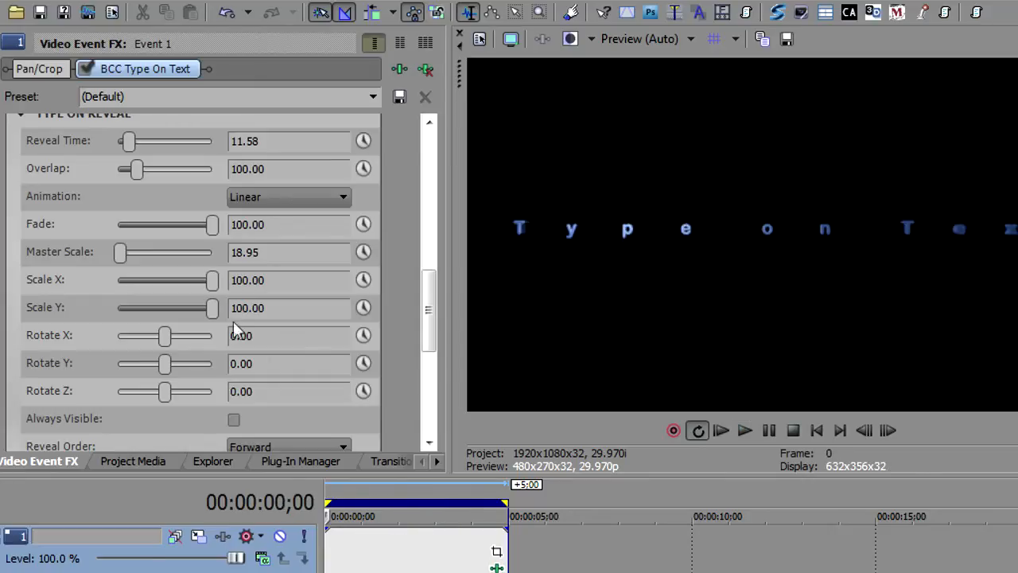
left_click_drag(129, 141, 175, 141)
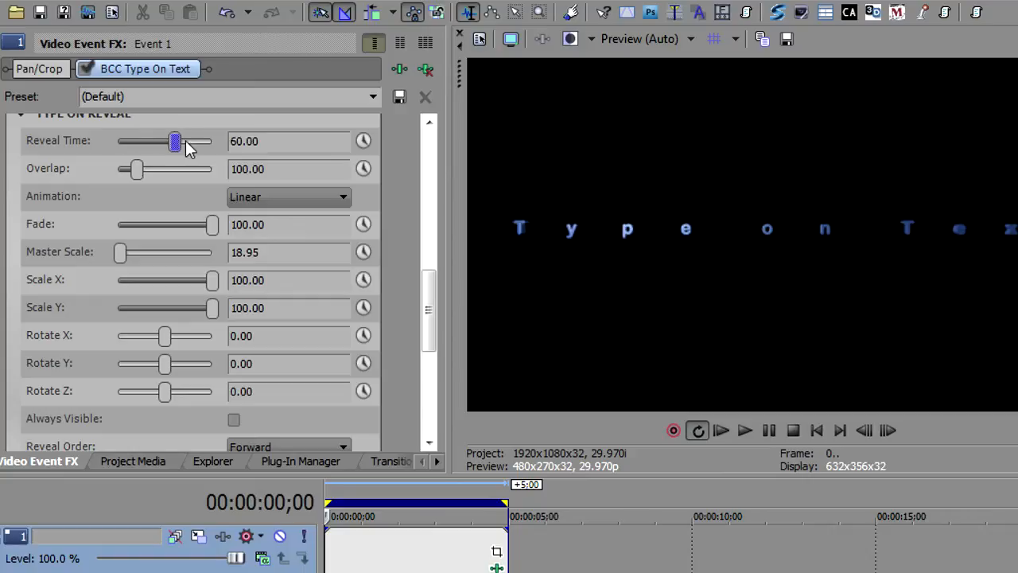
left_click_drag(175, 141, 197, 141)
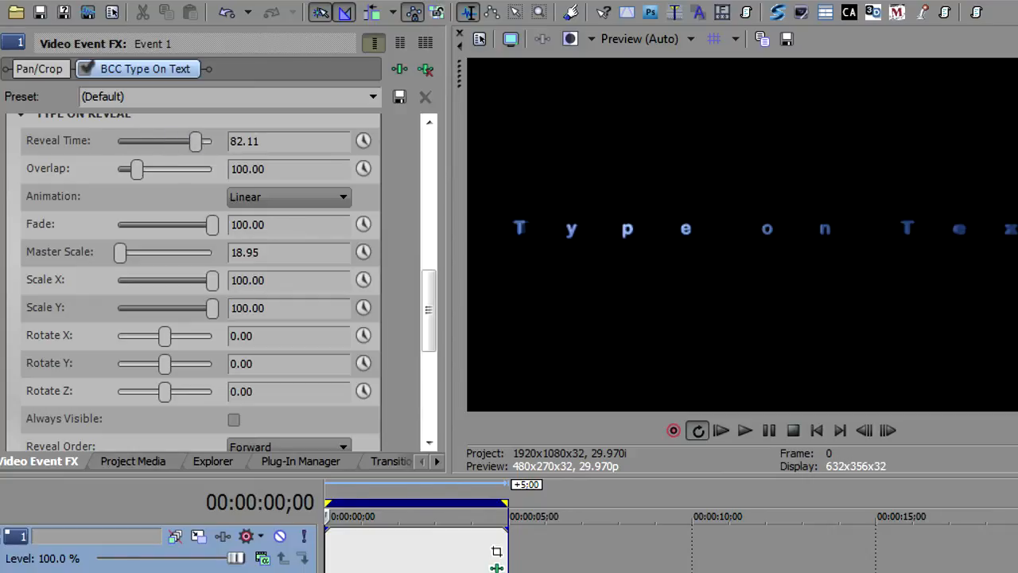
left_click(745, 431)
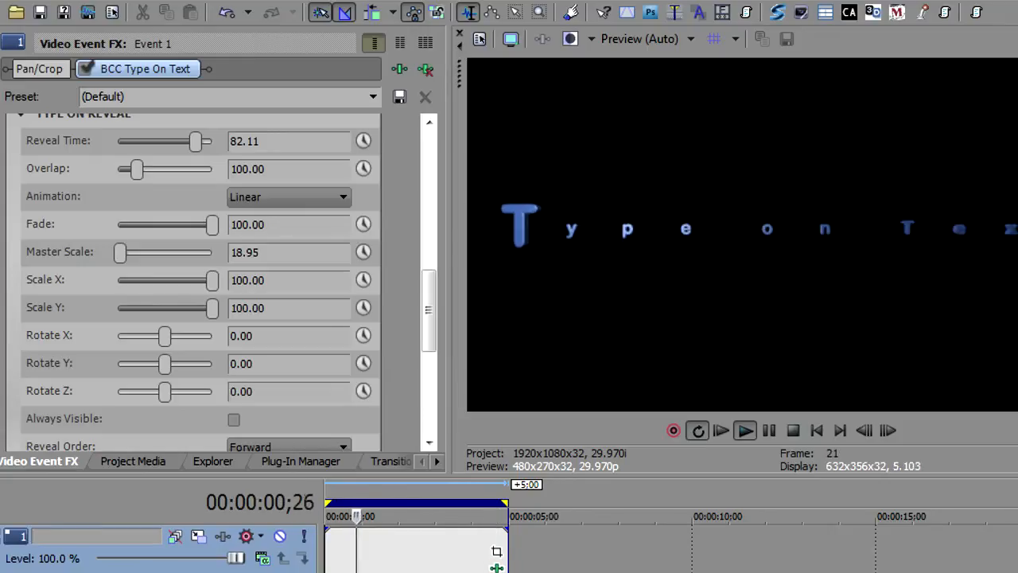
left_click_drag(196, 140, 164, 141)
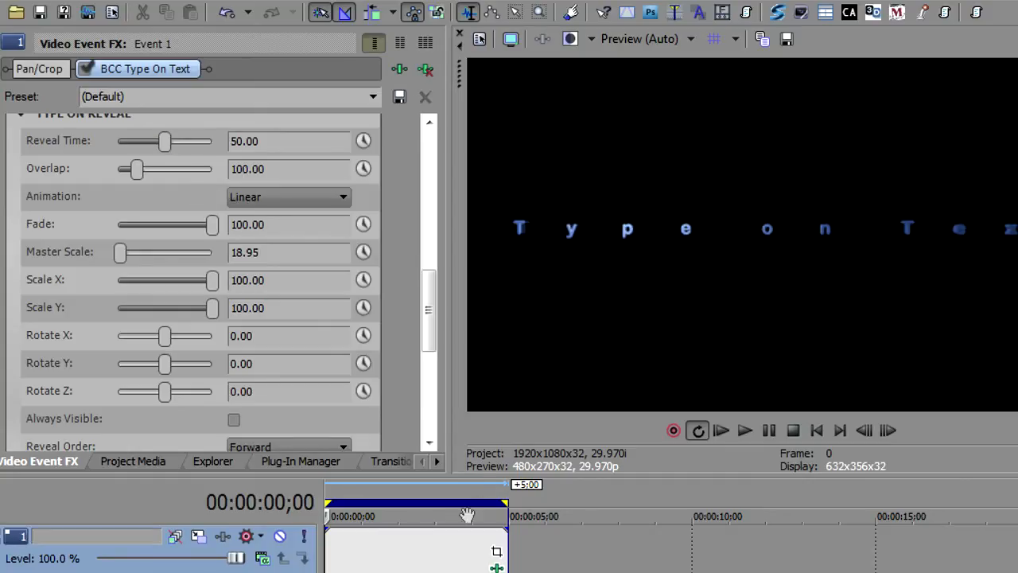
left_click(744, 431)
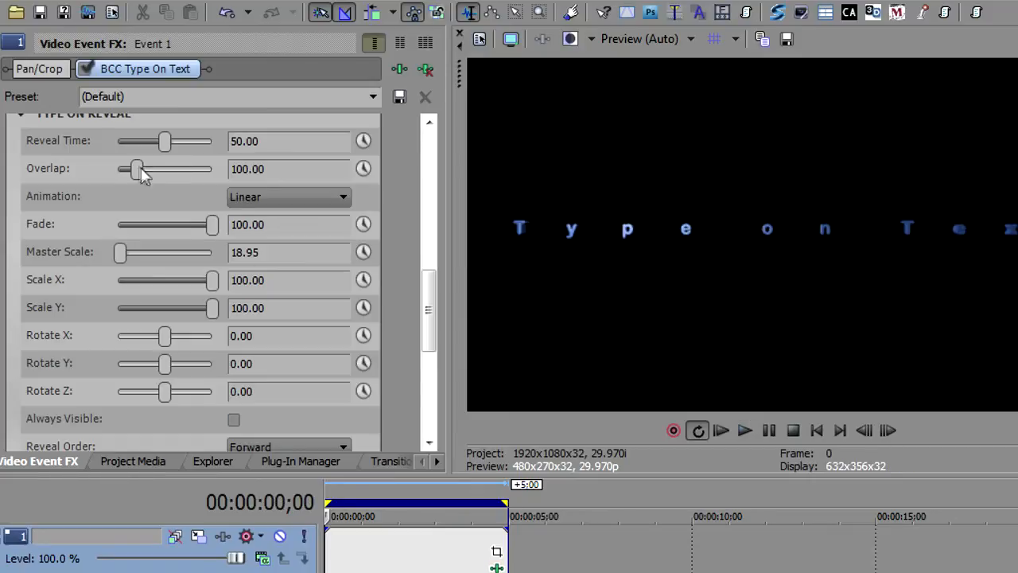
left_click_drag(136, 169, 179, 169)
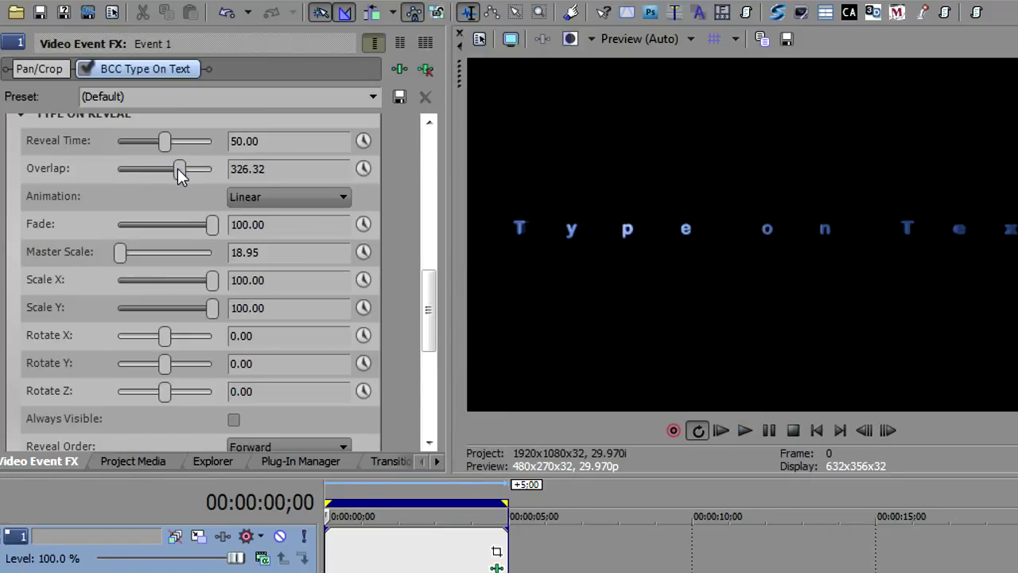
left_click(744, 430)
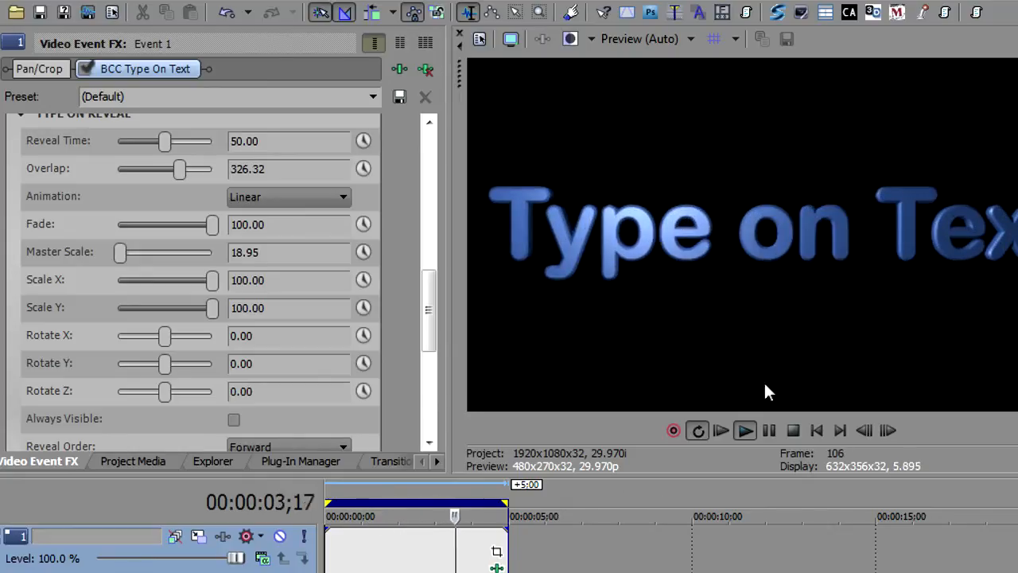
left_click(816, 430)
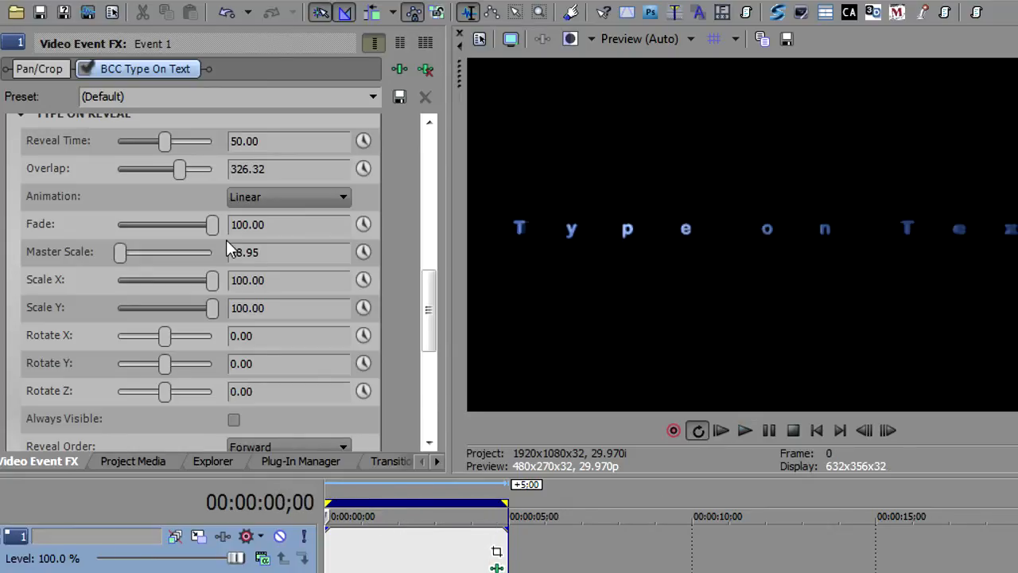
left_click_drag(179, 169, 135, 168)
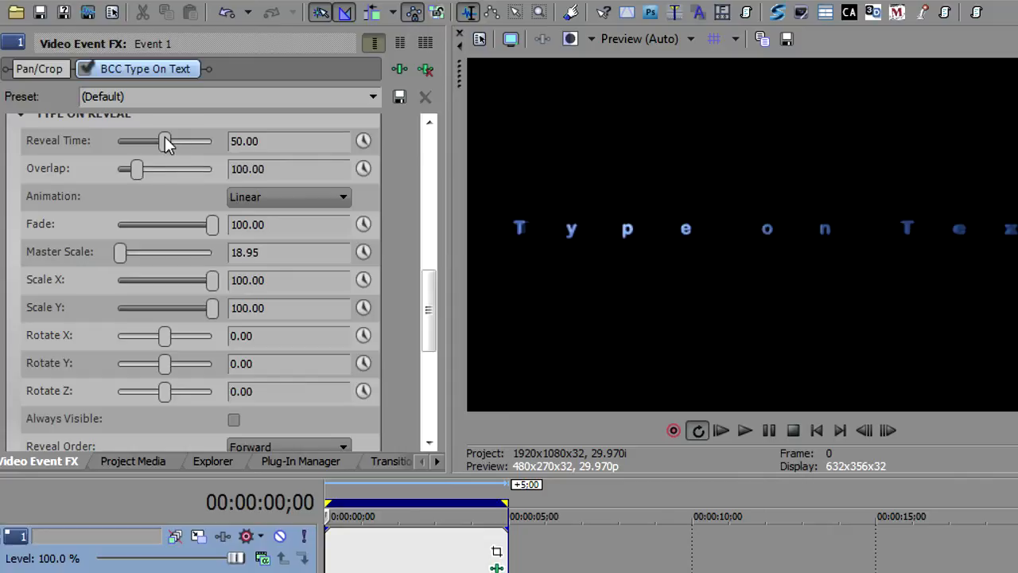
mouse_move(220, 210)
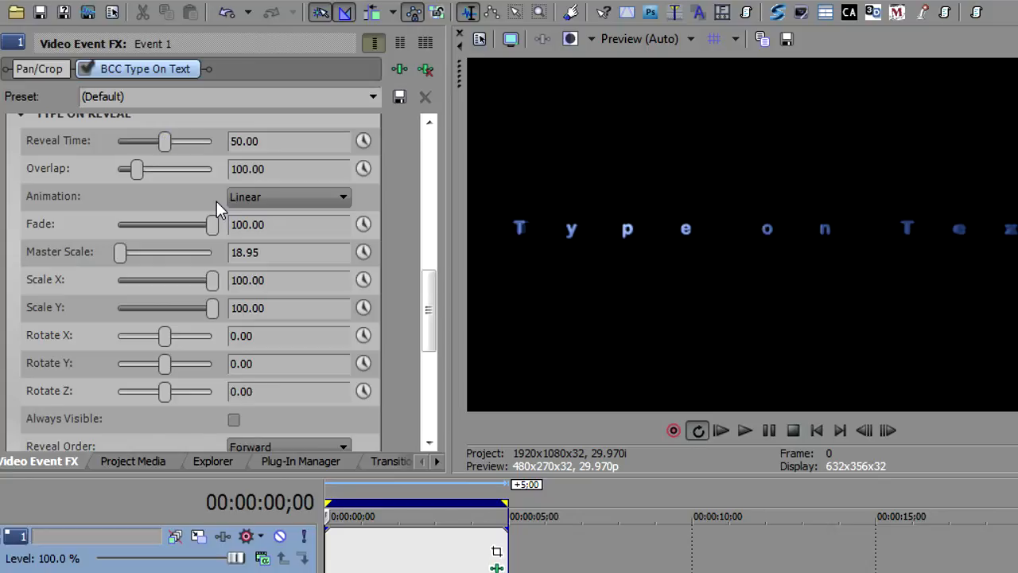
- Restore reveal Master Scale to 100 and preview Scale X squeezed to 29.47
left_click_drag(119, 252, 130, 253)
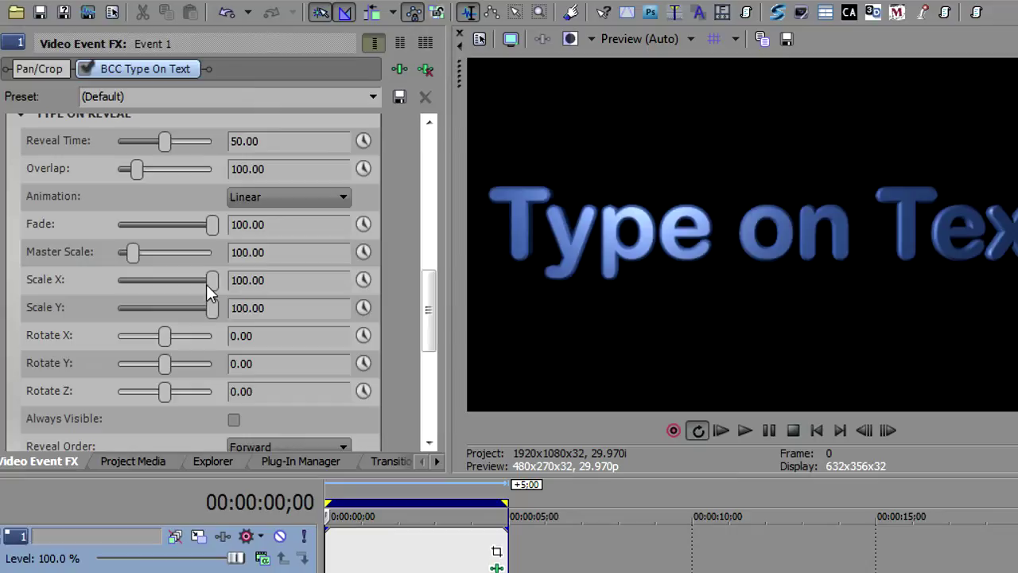
left_click_drag(212, 280, 205, 280)
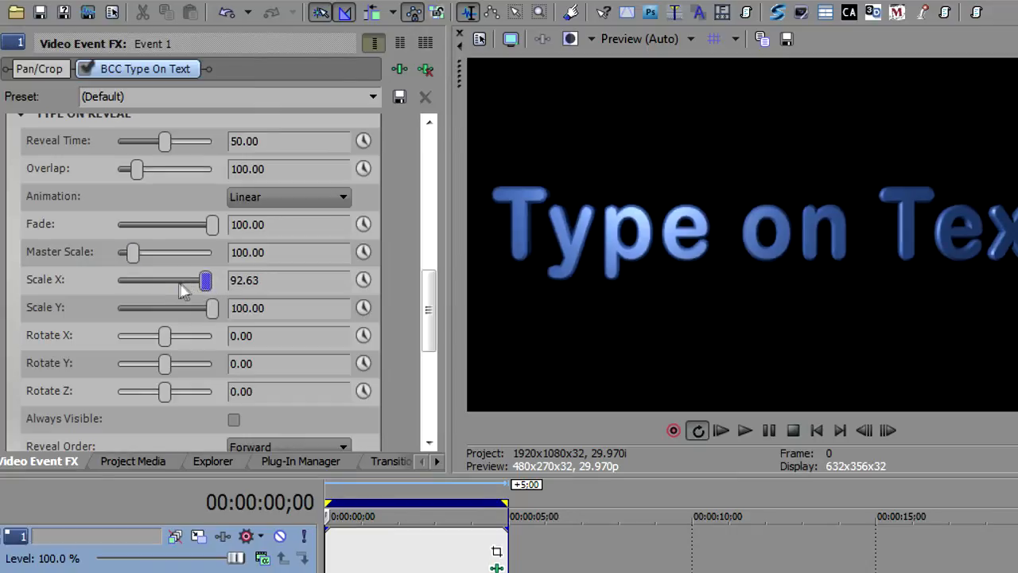
left_click_drag(206, 280, 167, 280)
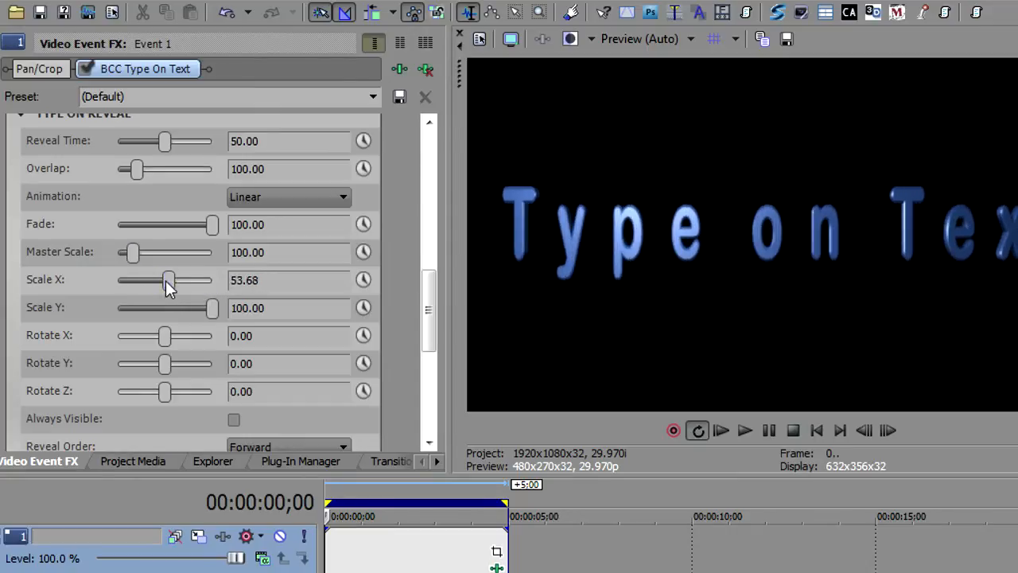
left_click_drag(167, 280, 146, 280)
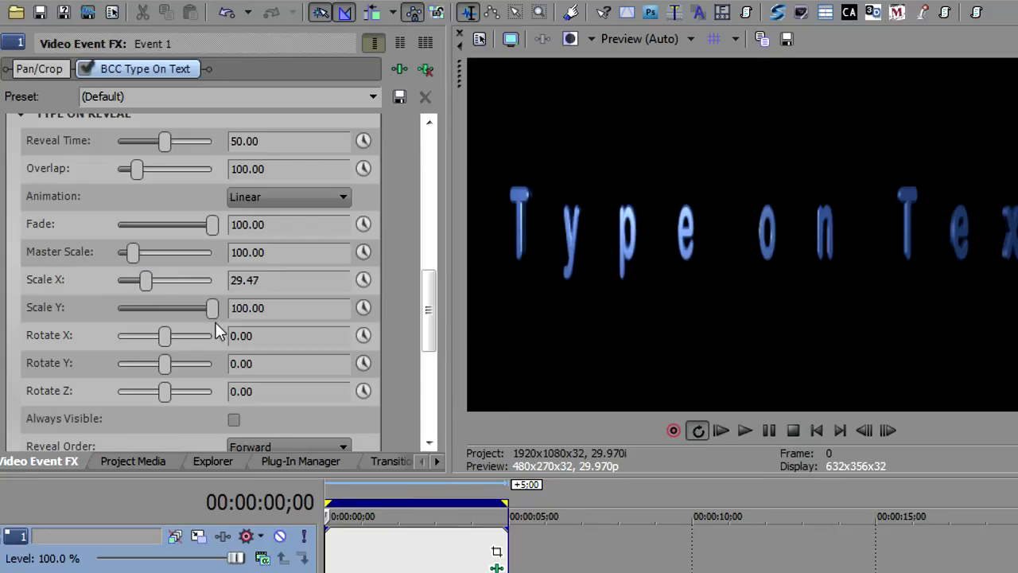
left_click(745, 429)
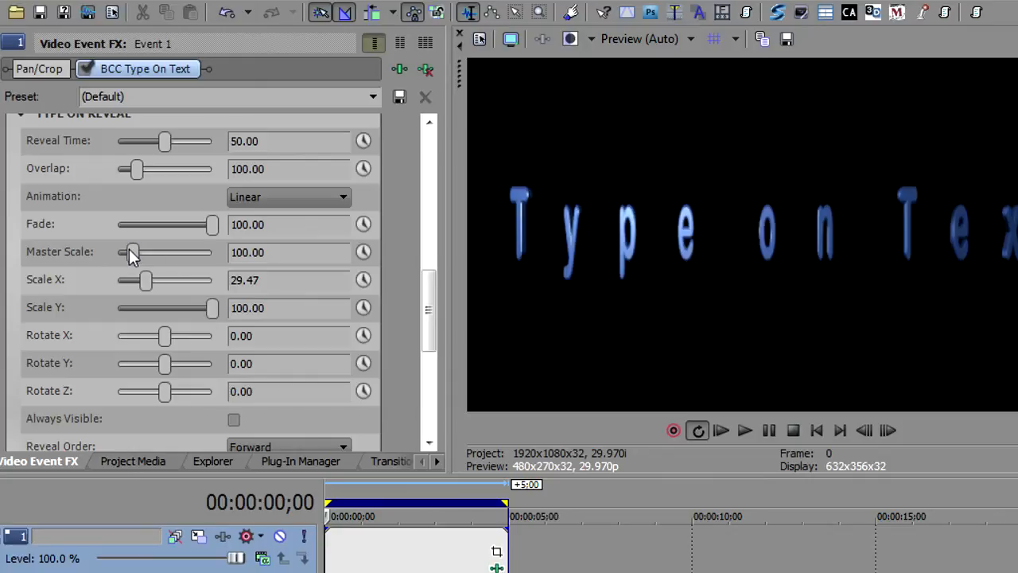
- Return Scale X to 100 and preview Scale Y flattened to 18.95
left_click_drag(145, 280, 211, 280)
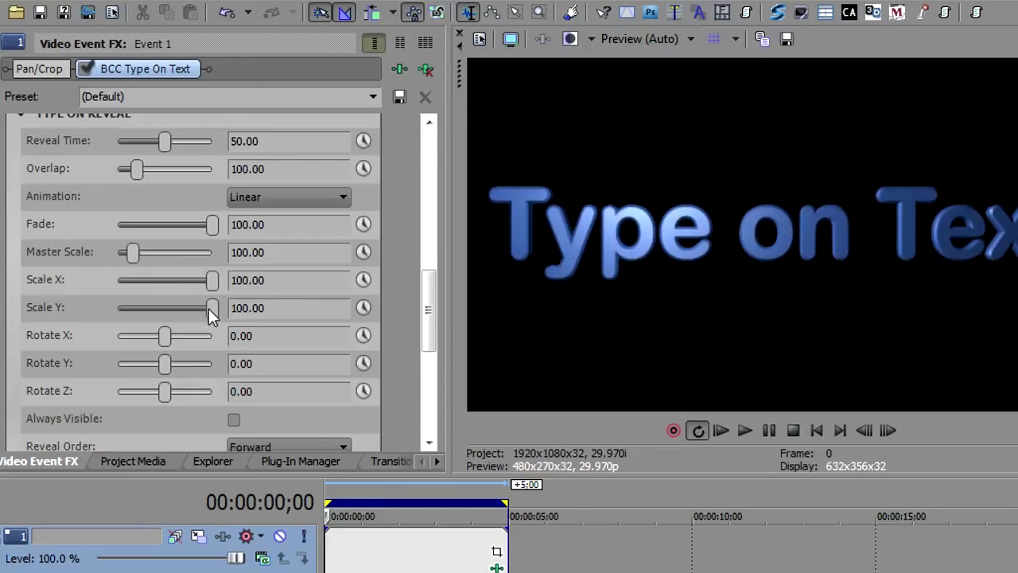
left_click_drag(210, 308, 134, 308)
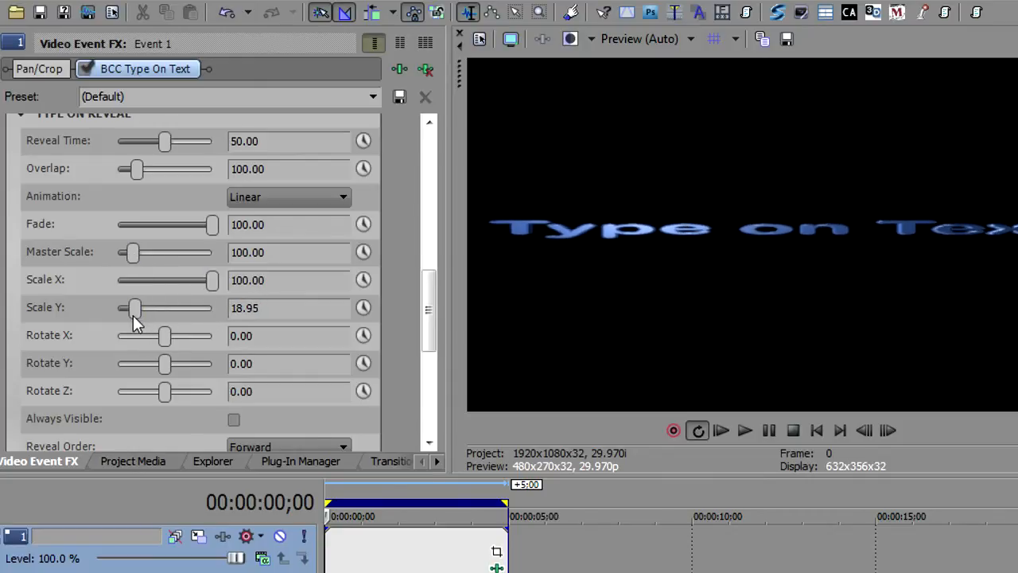
left_click(745, 430)
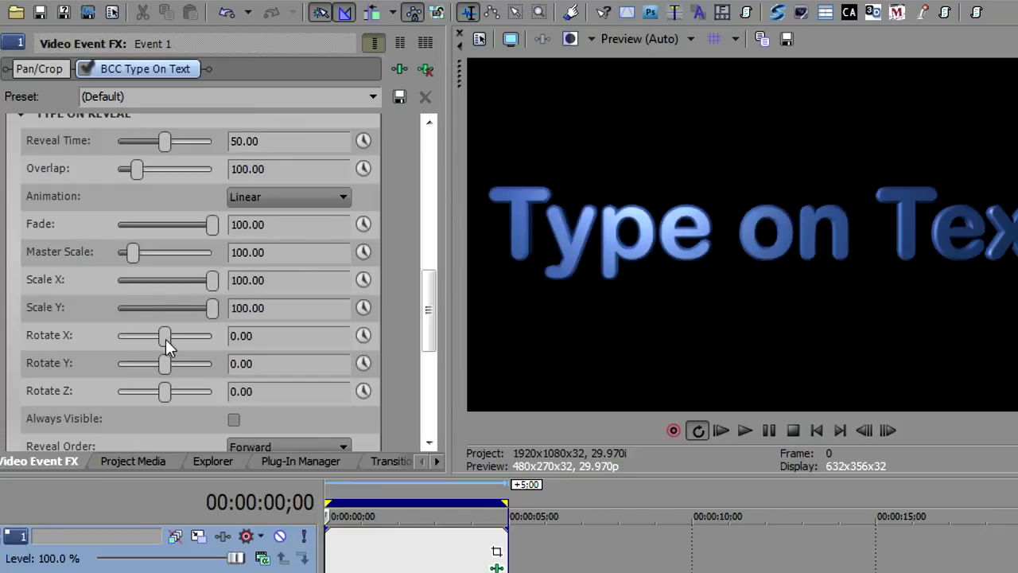
- Test tilting the letters with Rotate X, leaving it at 0
left_click_drag(165, 335, 168, 335)
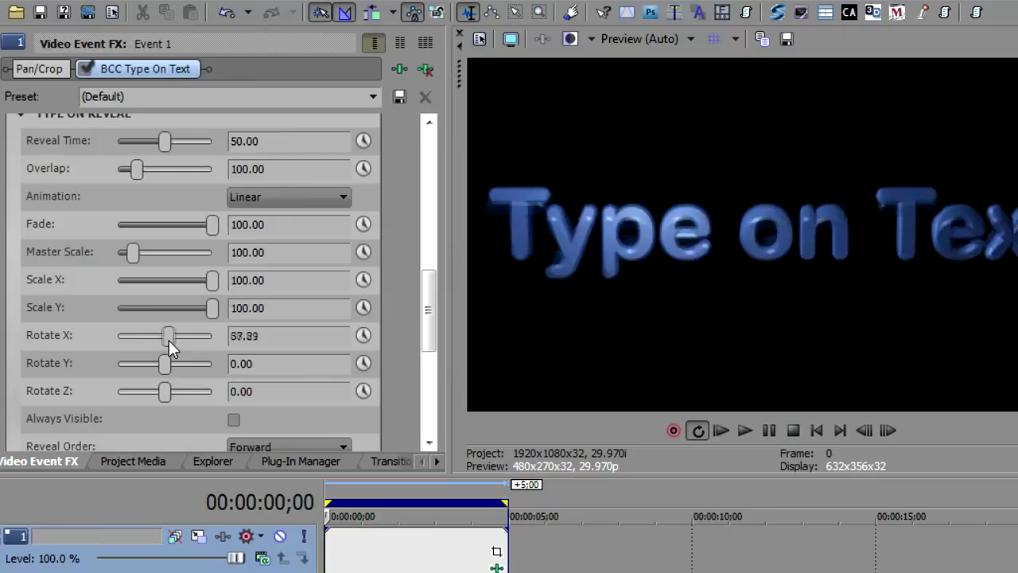
left_click_drag(168, 335, 163, 335)
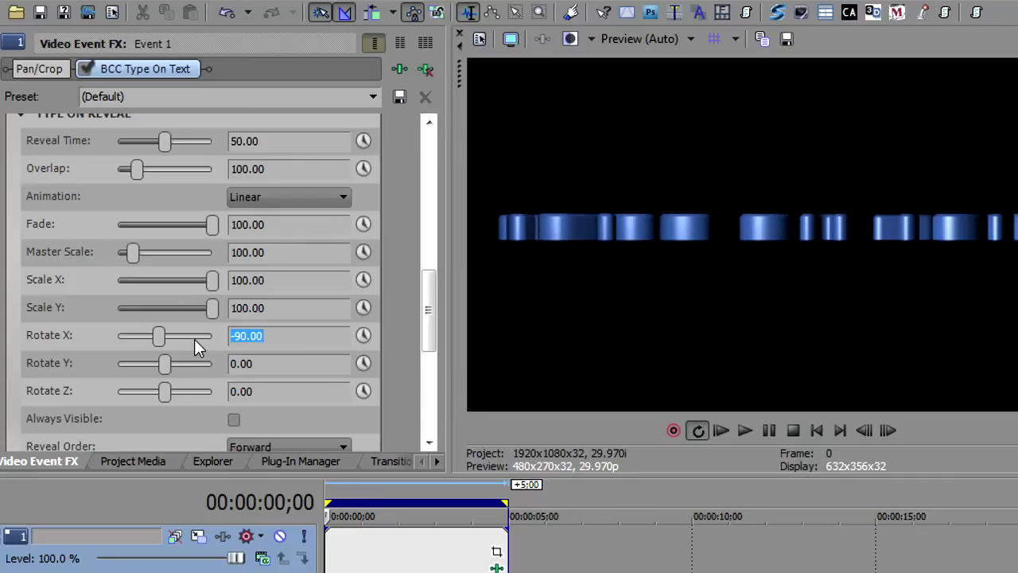
left_click(745, 430)
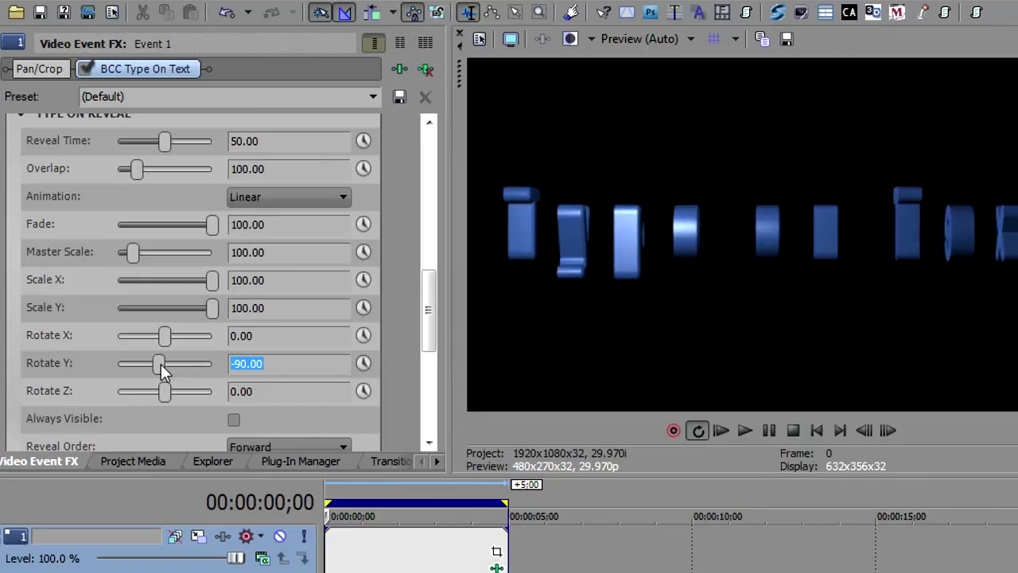
left_click(745, 430)
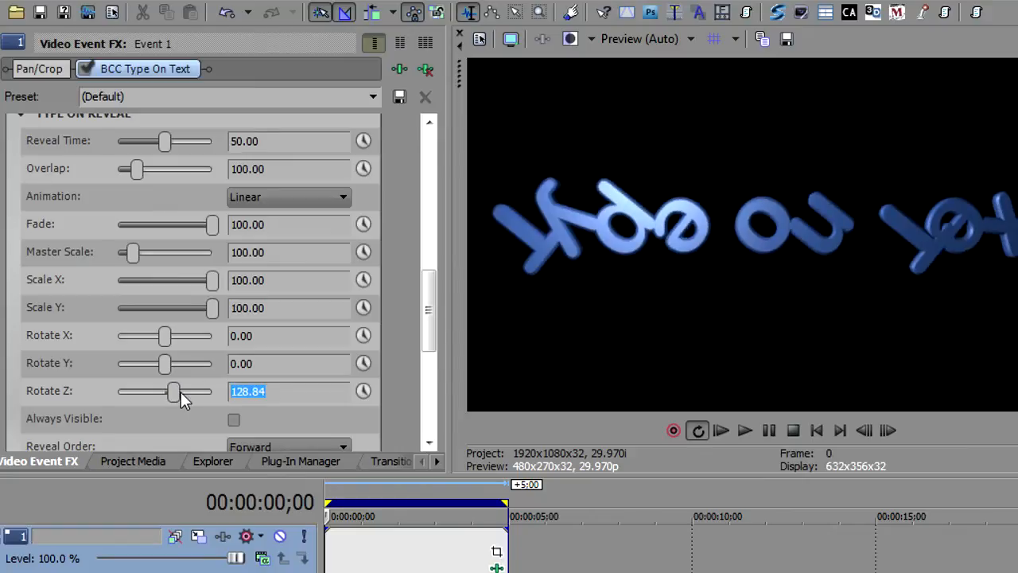
- Enter Rotate Z -90 and Rotate Y 360, then preview the spinning reveal
type("-90.00")
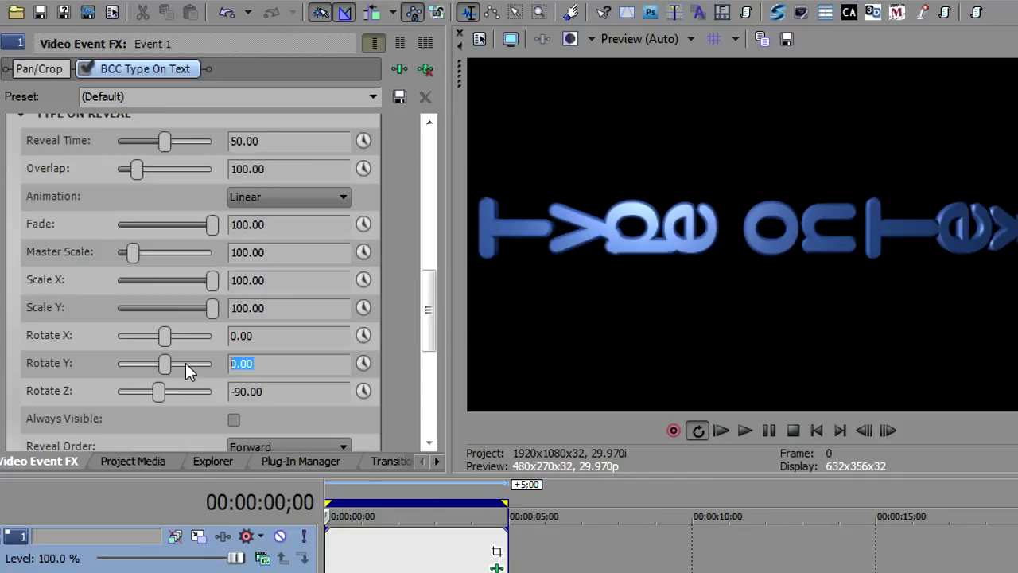
type("360")
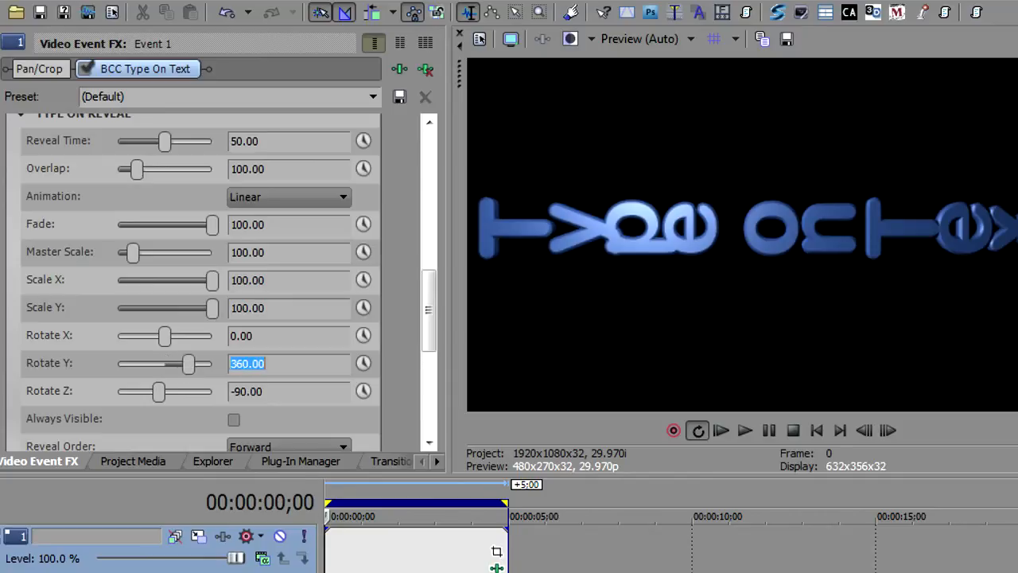
left_click(744, 430)
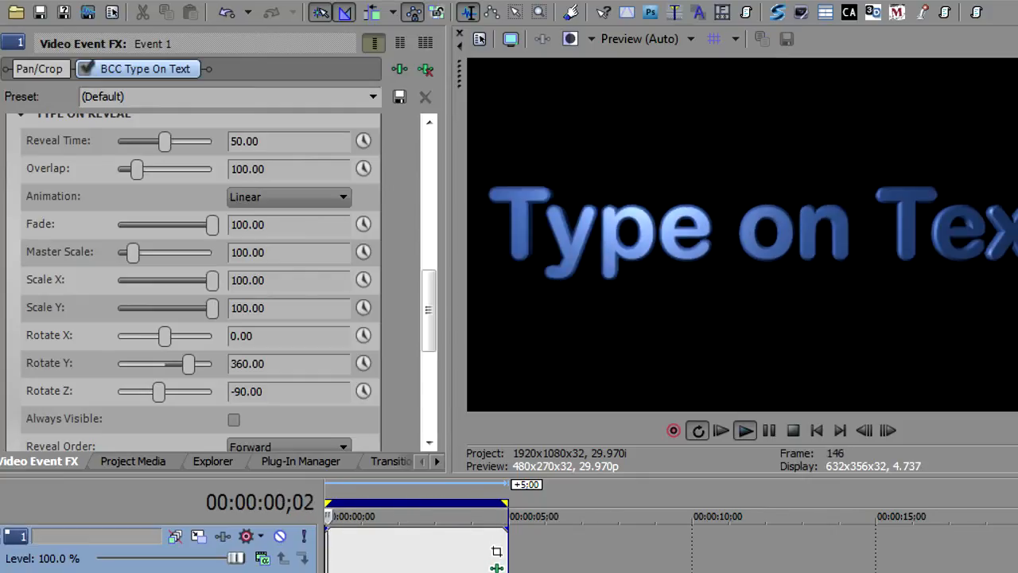
left_click(401, 516)
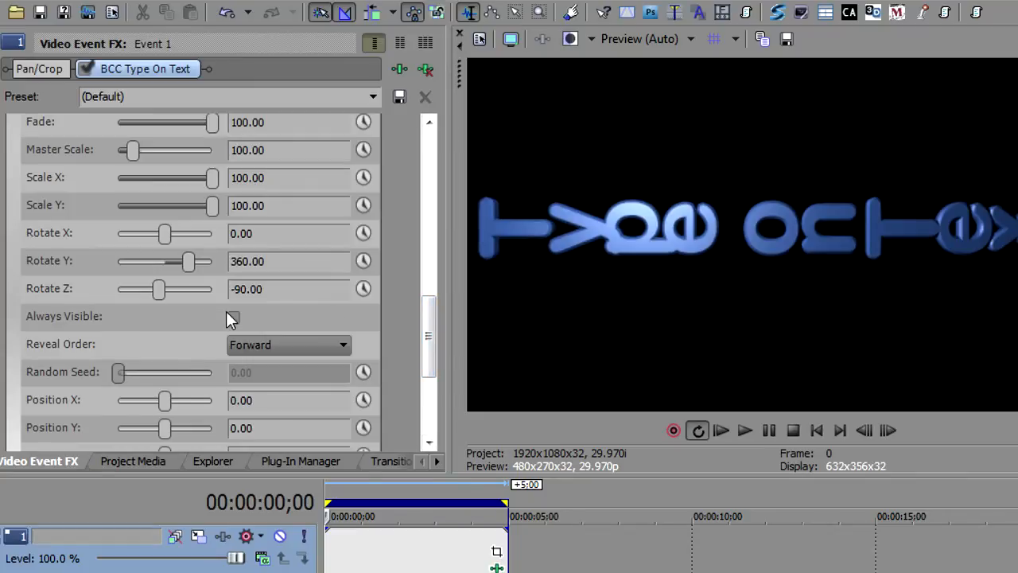
left_click(234, 317)
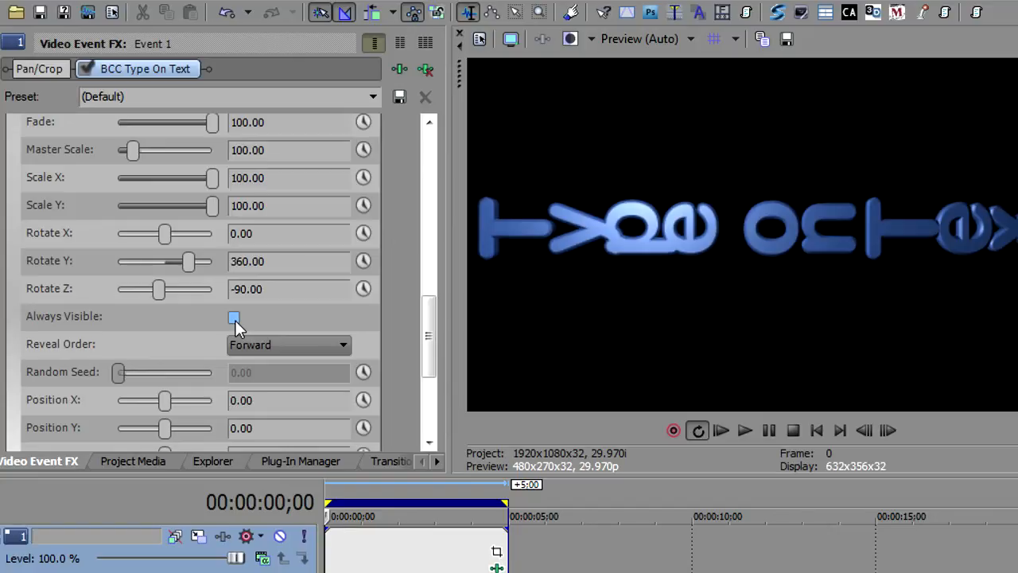
left_click(233, 317)
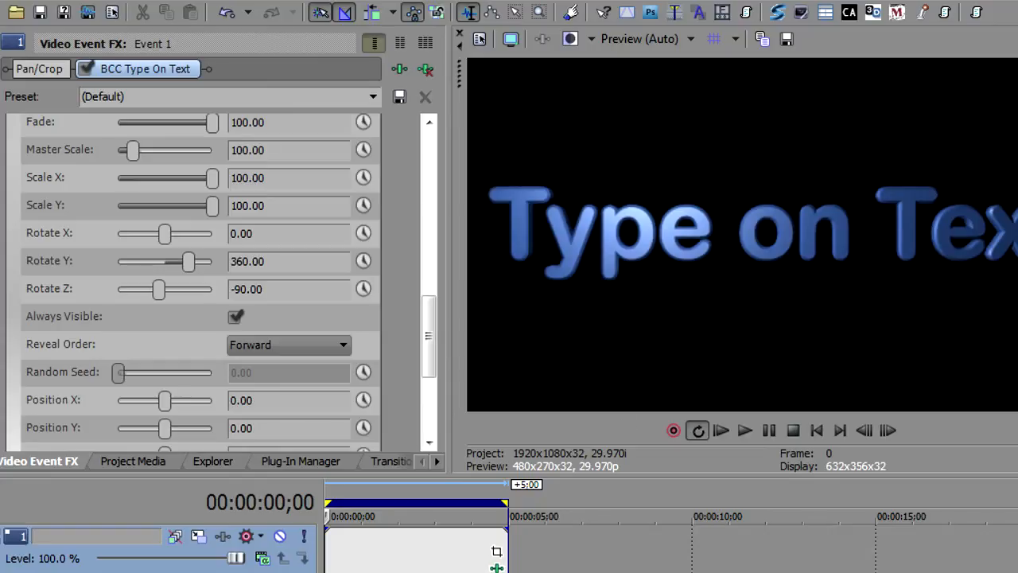
left_click(745, 429)
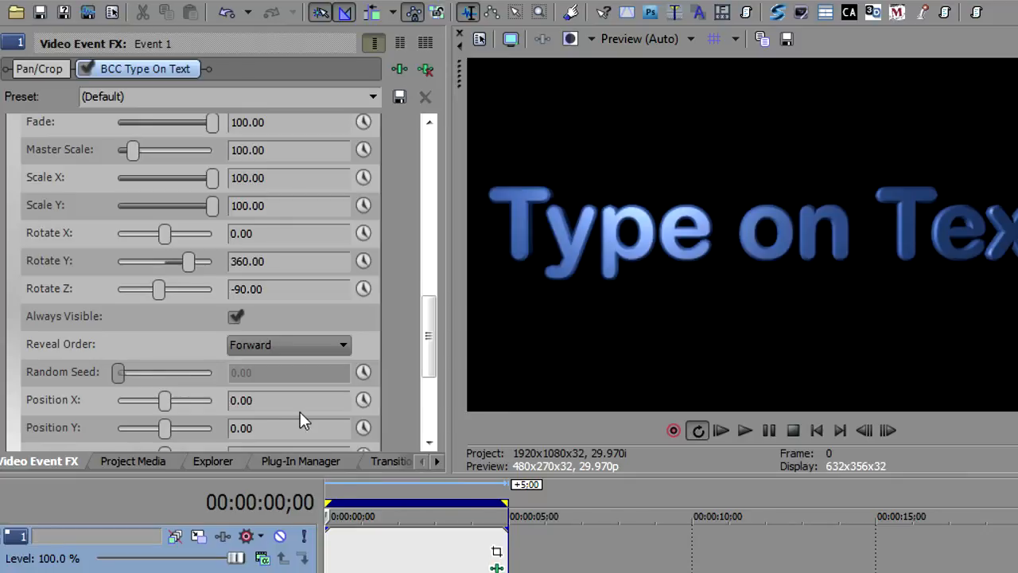
left_click(236, 317)
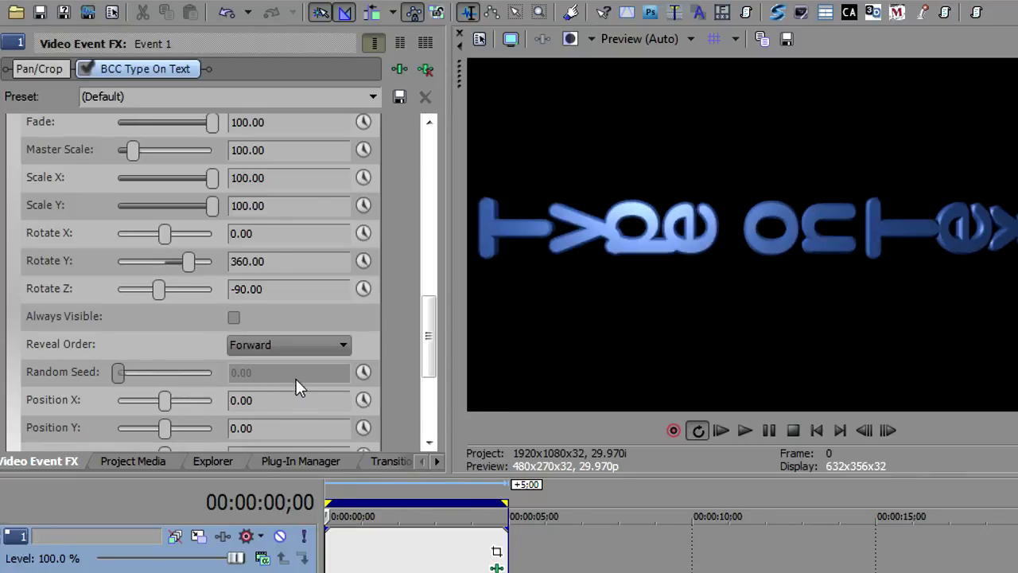
- Return Rotate Z to 0 and switch Reveal Order to Reverse, previewing playback
left_click(289, 345)
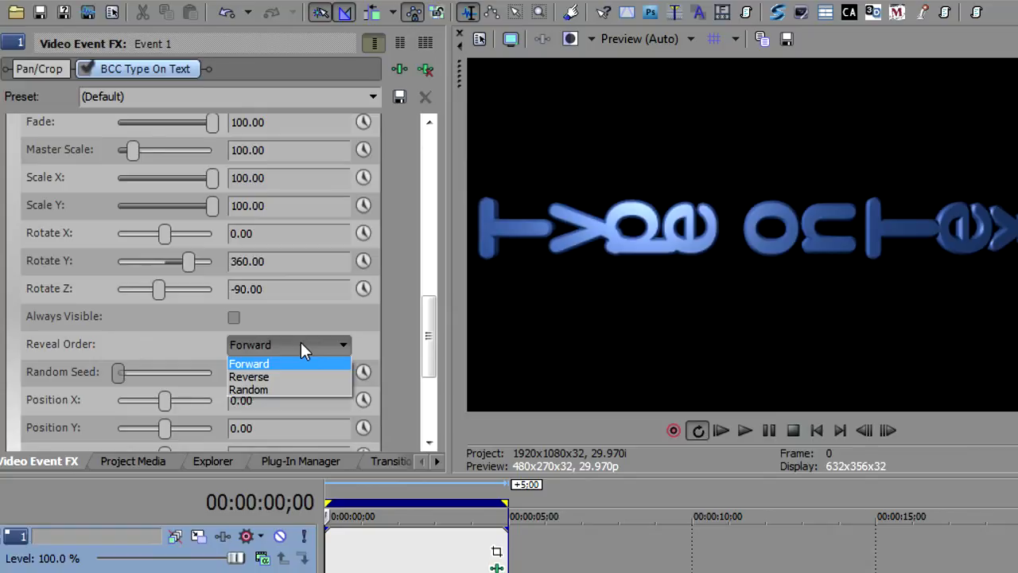
left_click(249, 363)
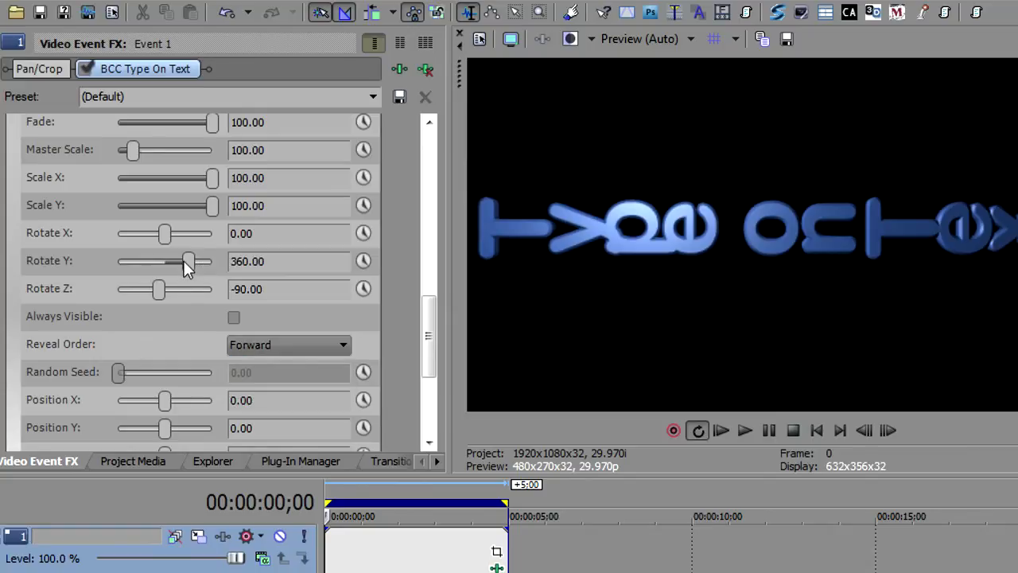
scroll("down", 3)
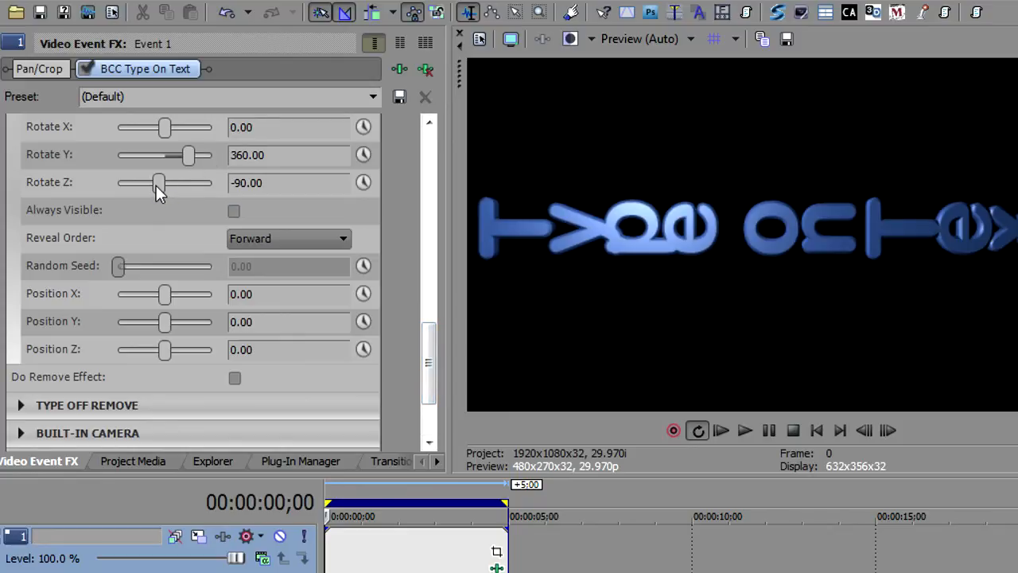
left_click_drag(159, 182, 165, 182)
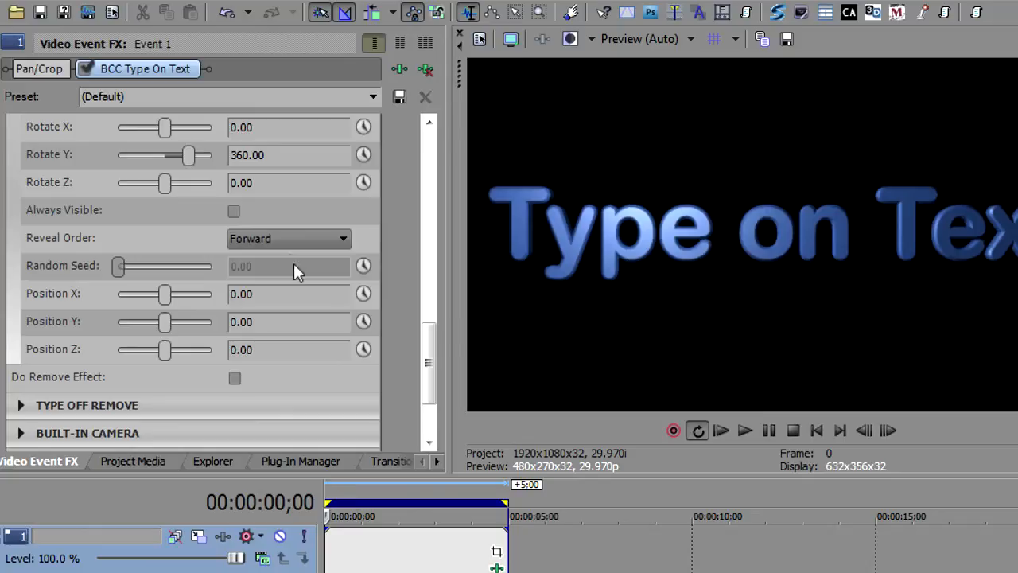
left_click(745, 431)
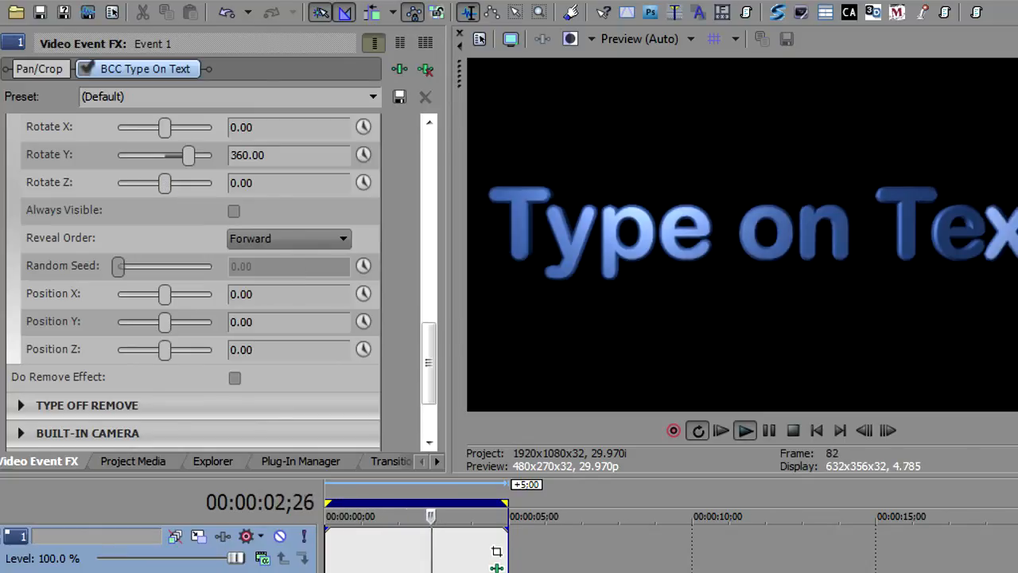
left_click(287, 238)
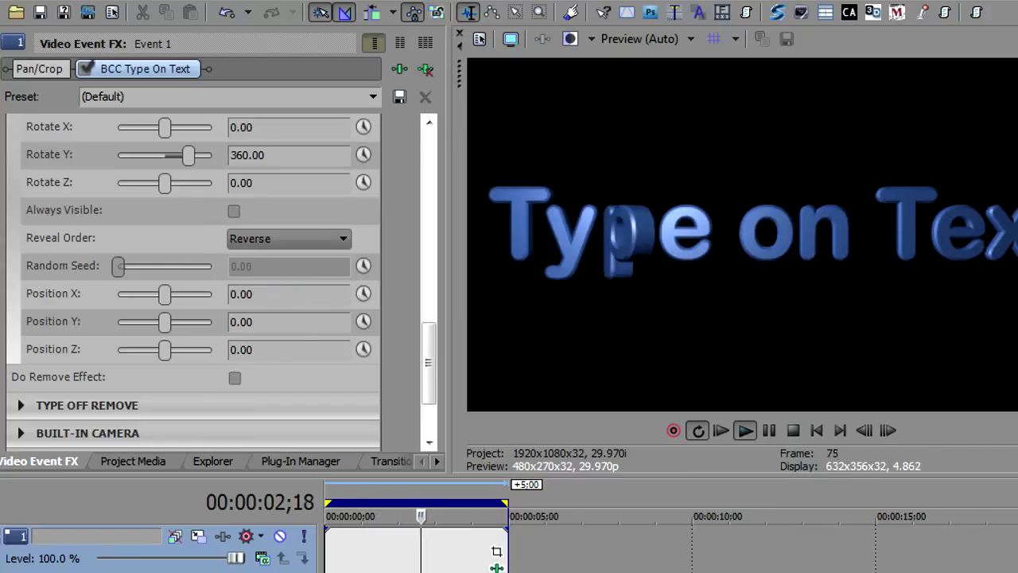
left_click(816, 431)
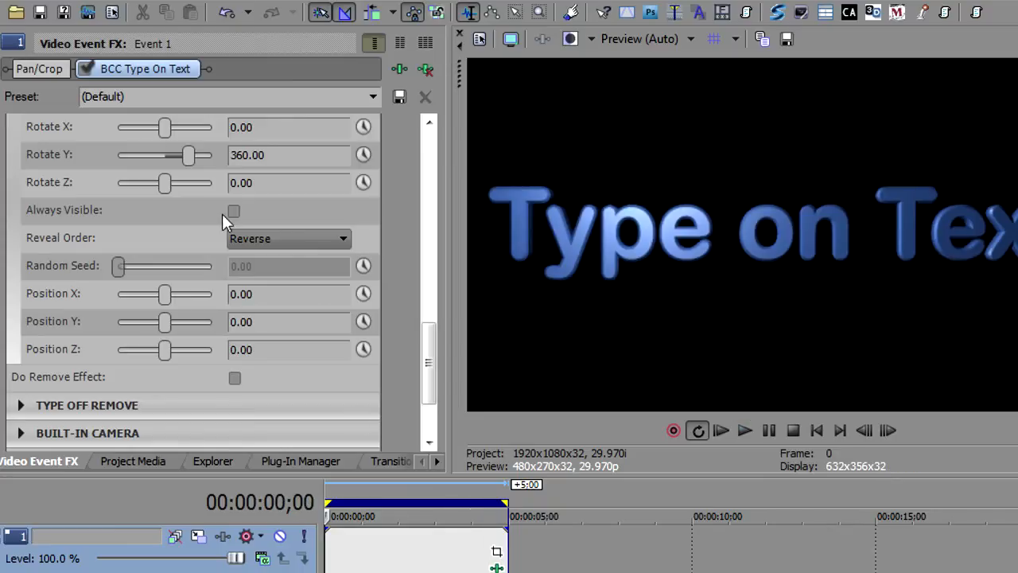
- Set Reveal Order to Random with a Random Seed of about 273.68
left_click(287, 238)
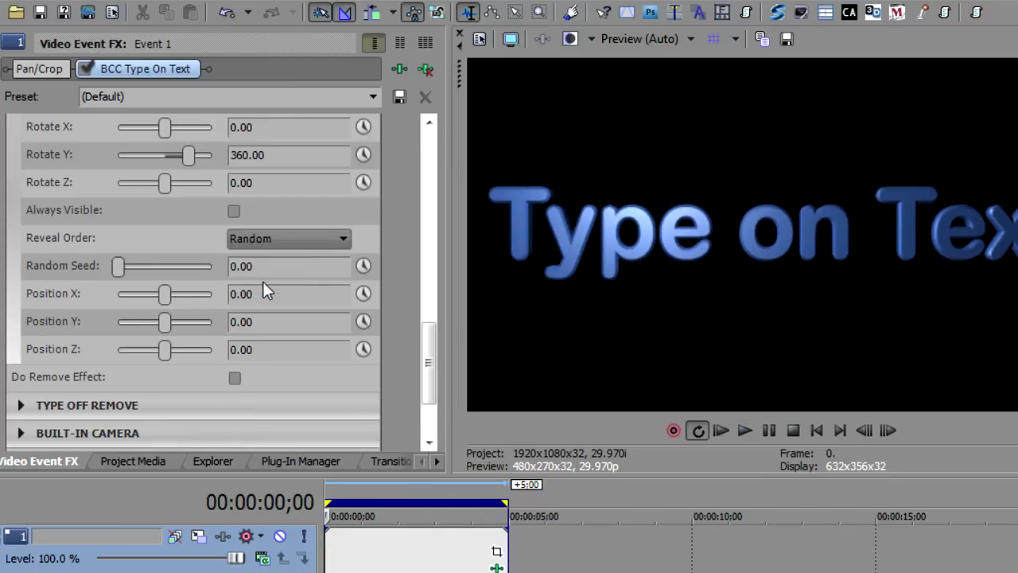
mouse_move(203, 370)
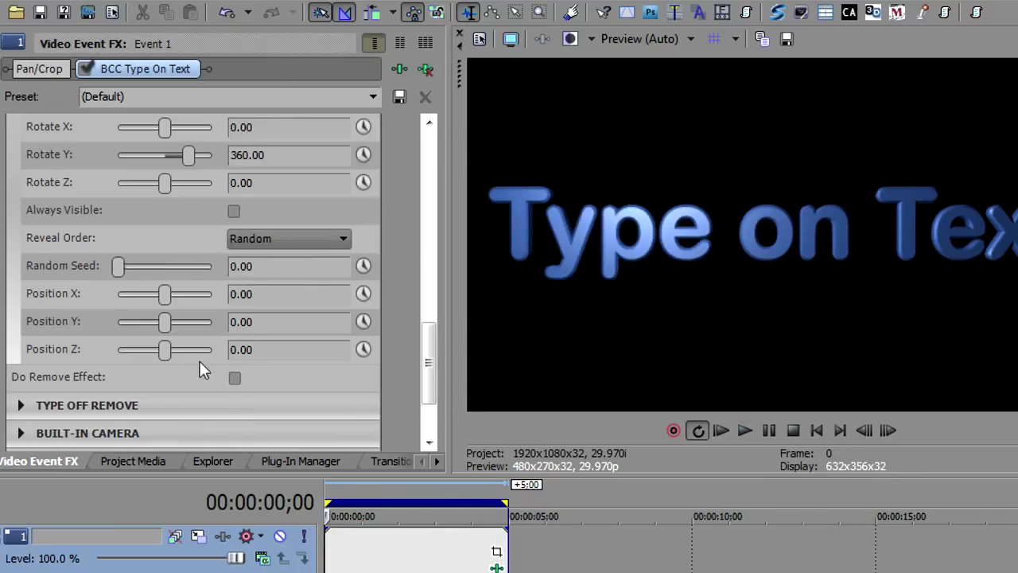
left_click_drag(118, 266, 151, 266)
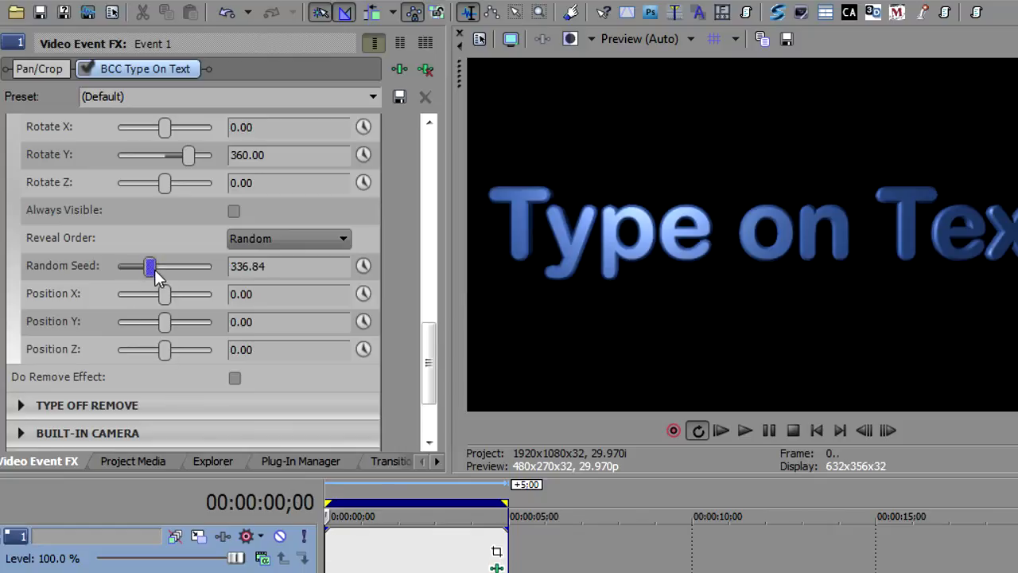
left_click_drag(150, 266, 144, 265)
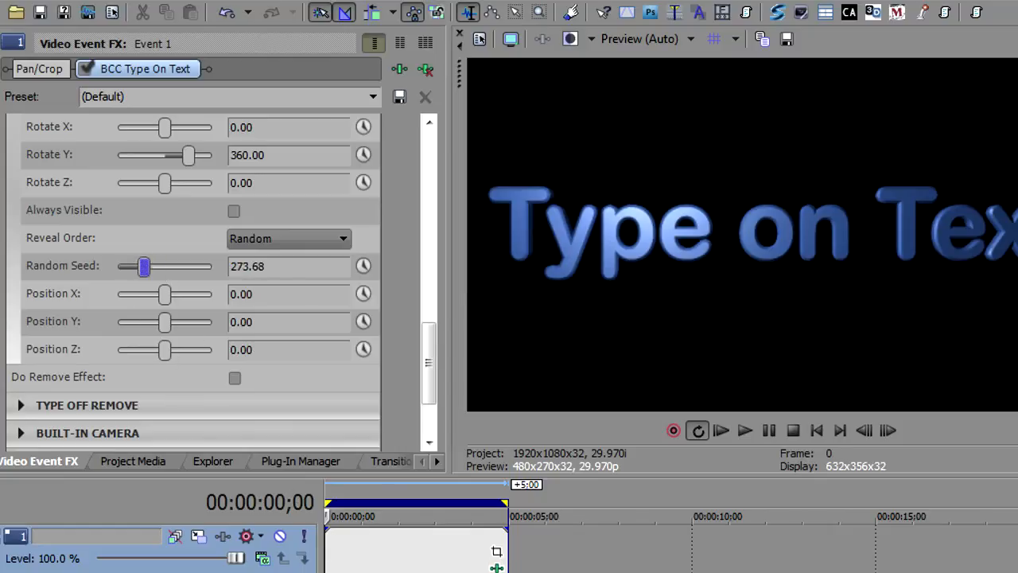
left_click(745, 431)
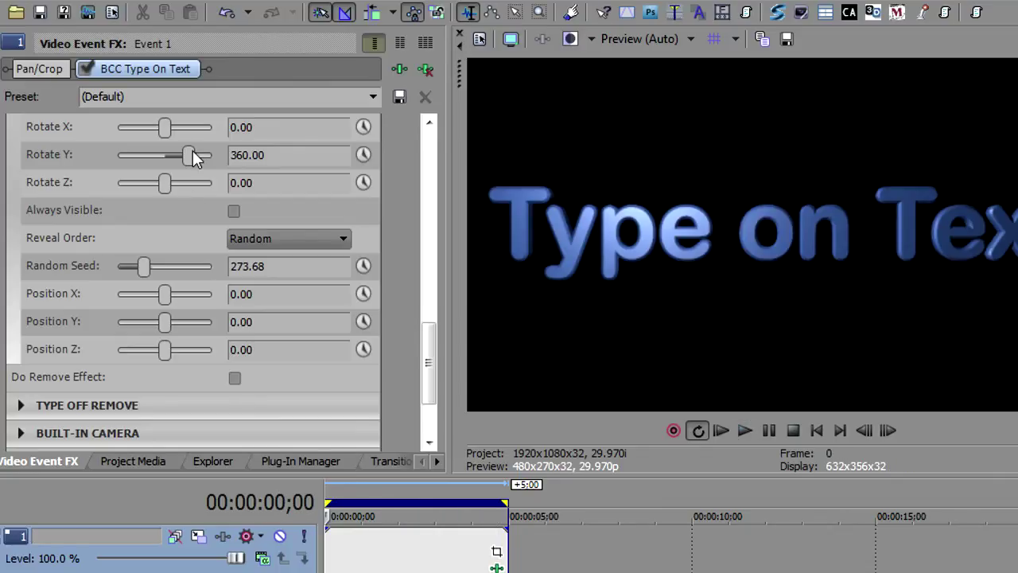
- Set Rotate Y to 0 and switch Reveal Order back to Forward
left_click_drag(188, 154, 165, 155)
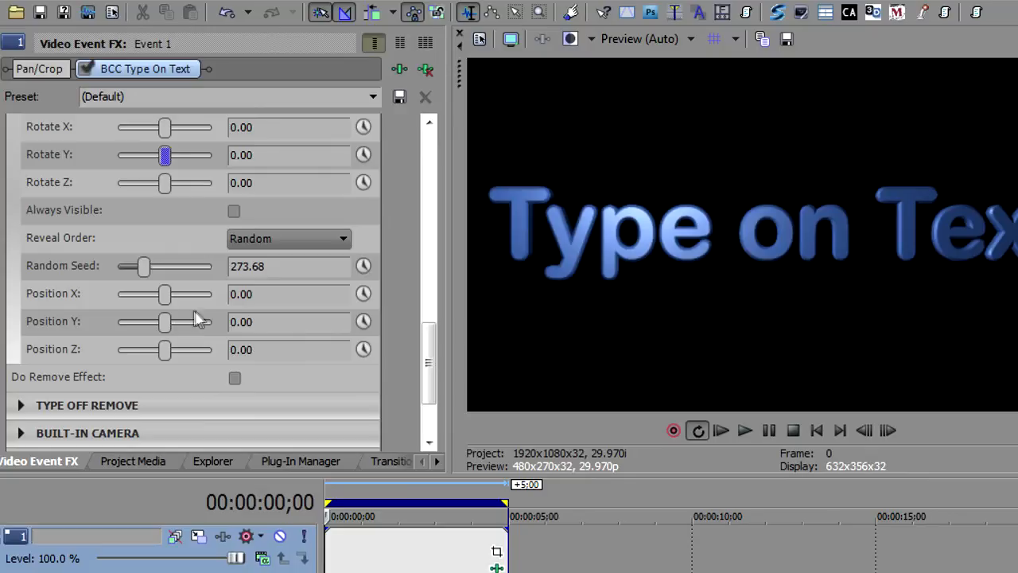
left_click_drag(165, 293, 169, 293)
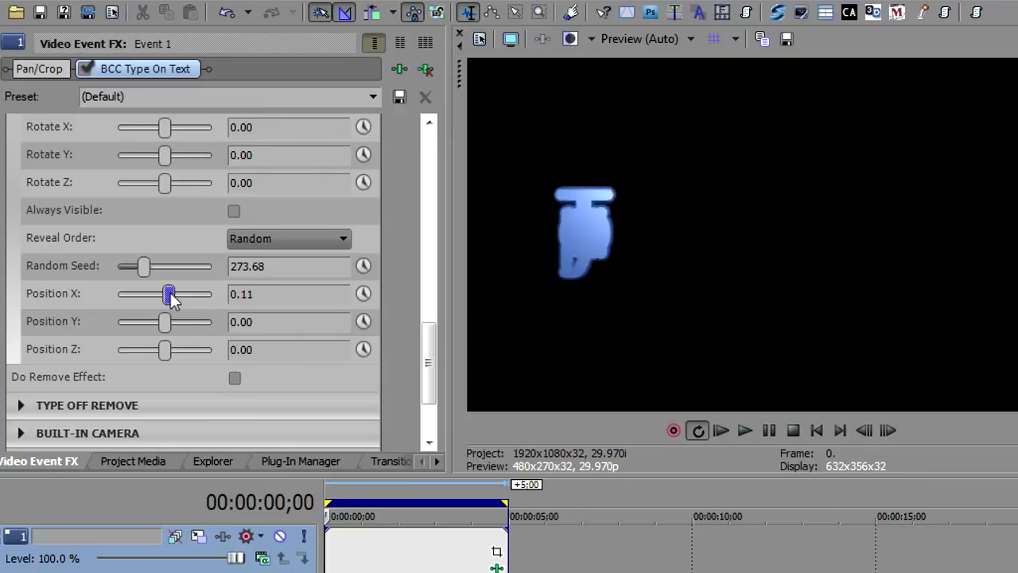
left_click_drag(169, 293, 165, 293)
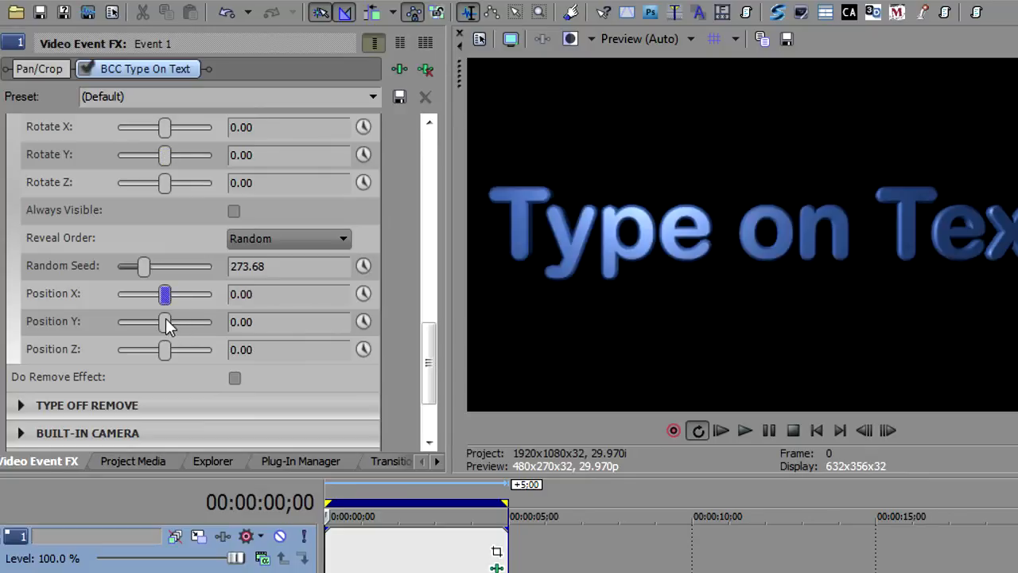
left_click(288, 238)
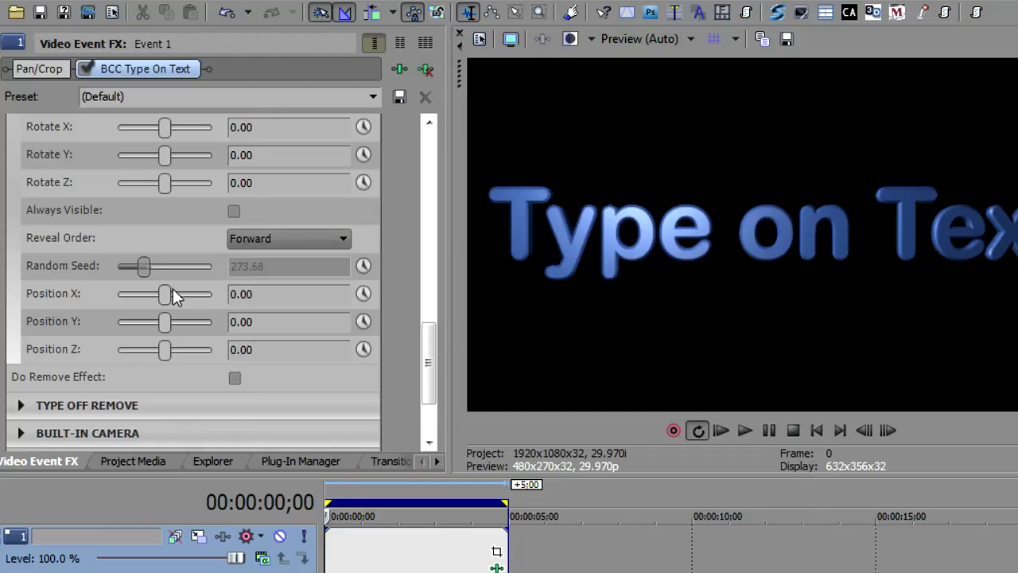
- Set the start Position X offset to -0.05
left_click_drag(165, 295, 152, 294)
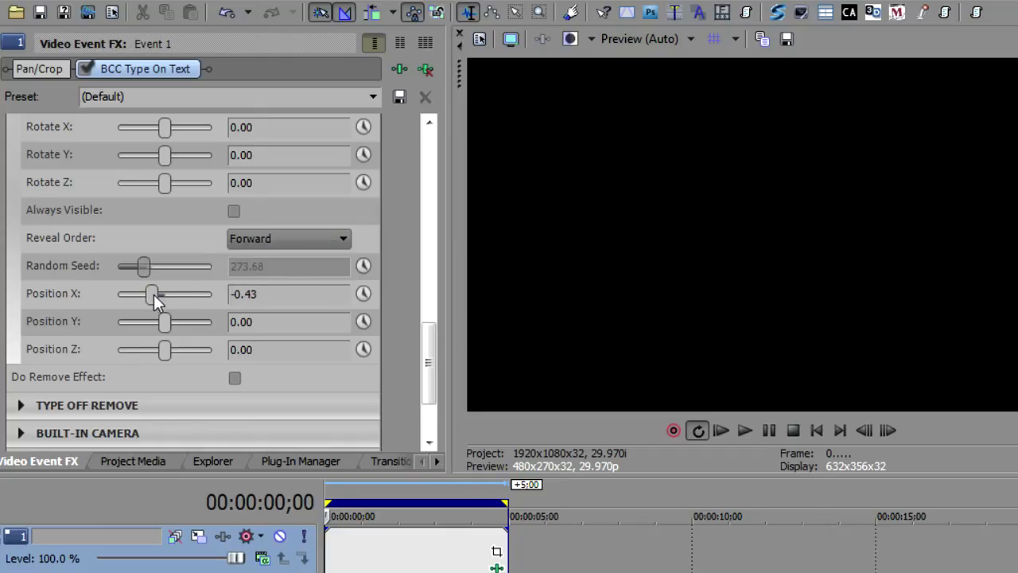
left_click_drag(151, 294, 164, 293)
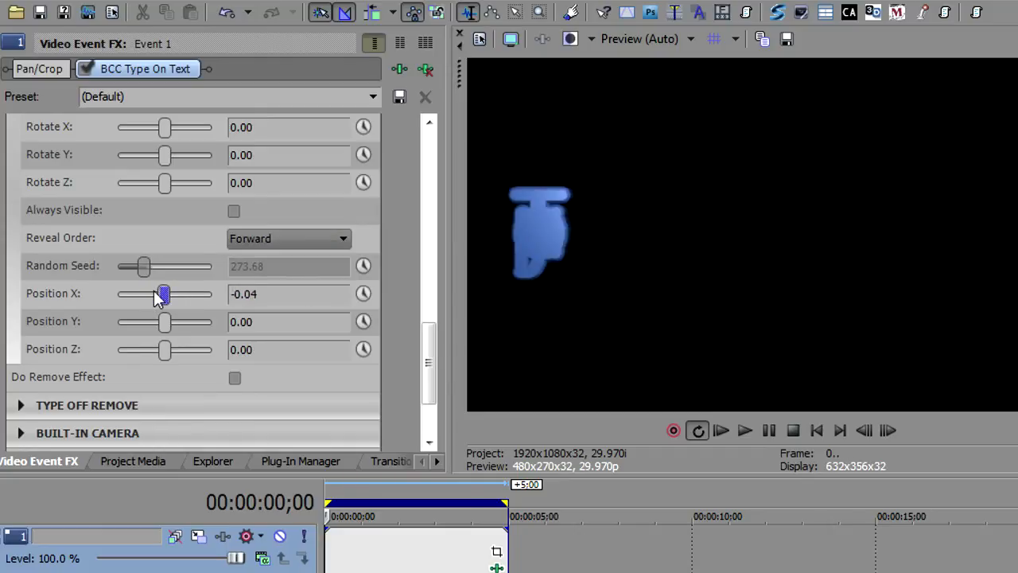
left_click_drag(165, 294, 163, 293)
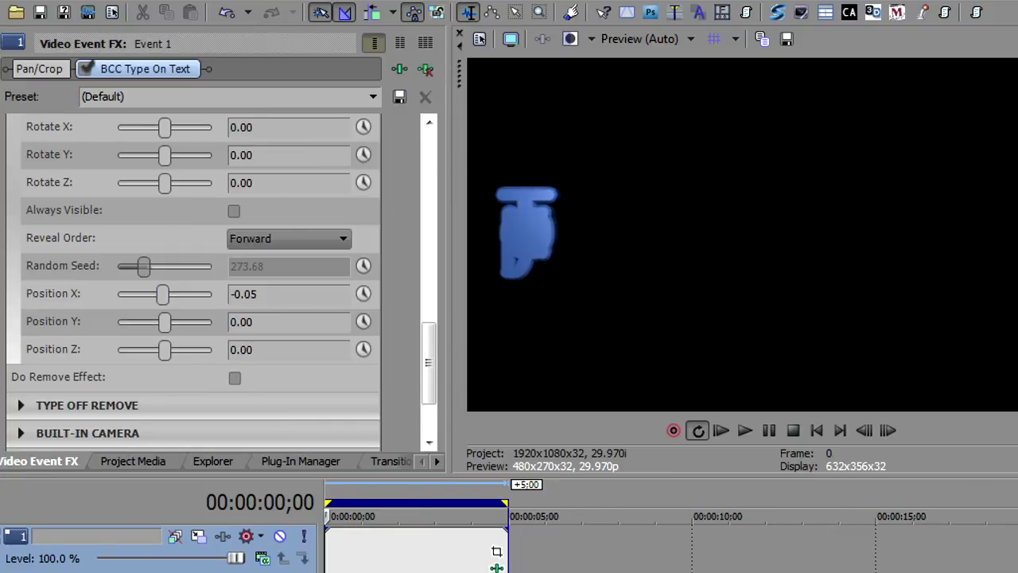
left_click(745, 430)
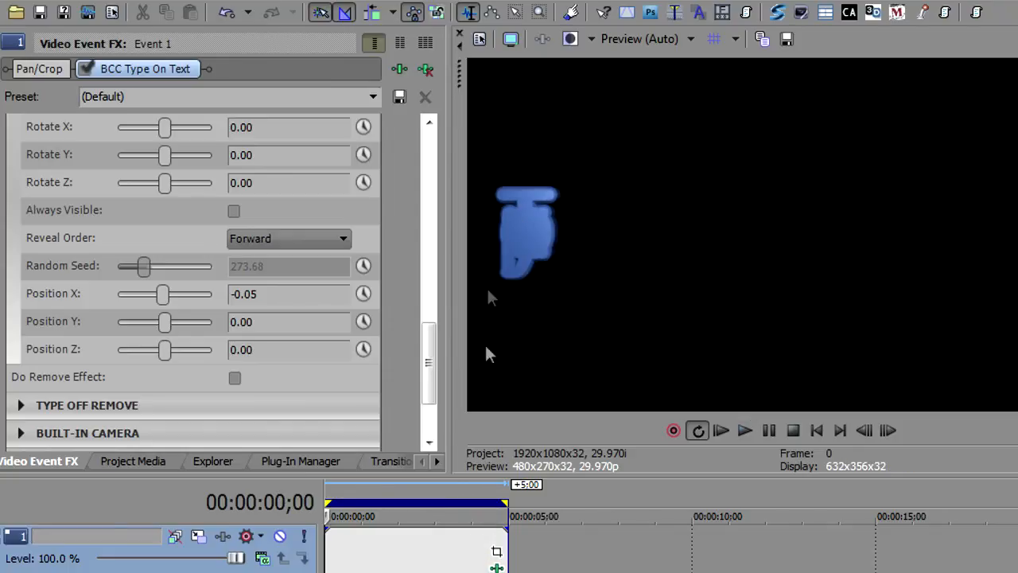
mouse_move(165, 314)
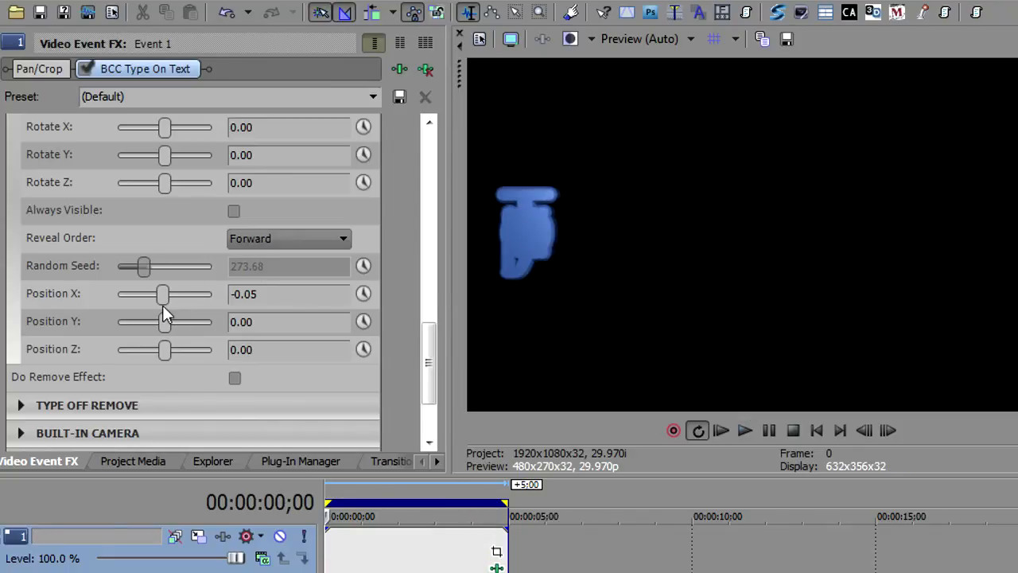
- Reset Position X to 0, set Position Y to -0.05, and preview the animation
left_click_drag(163, 293, 166, 294)
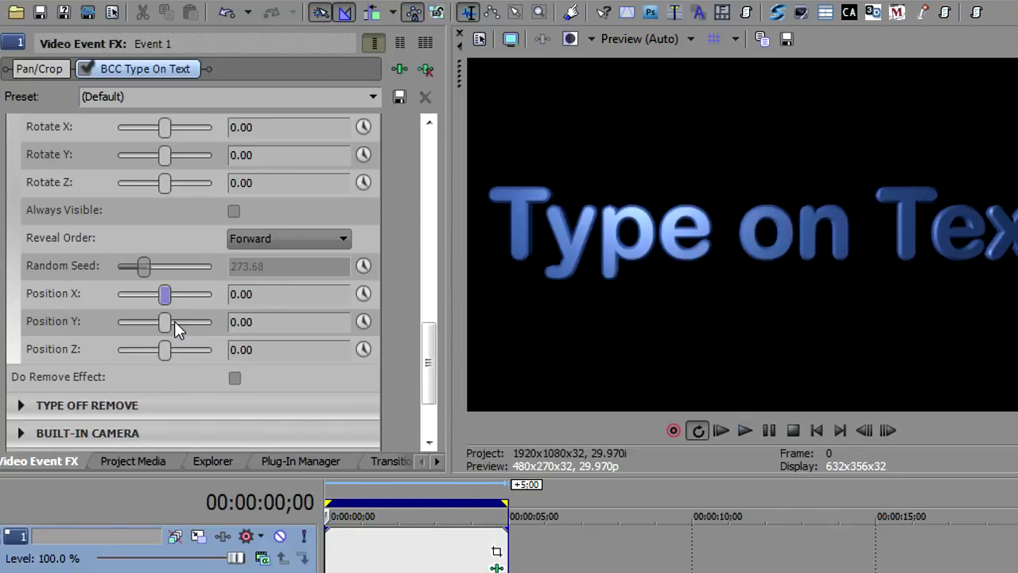
left_click_drag(166, 322, 165, 324)
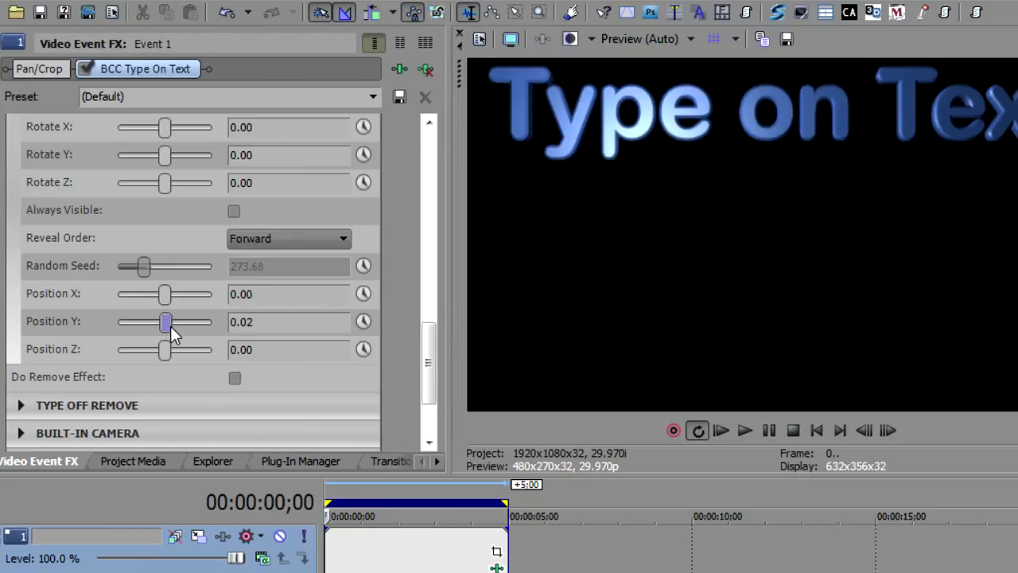
left_click_drag(165, 321, 166, 326)
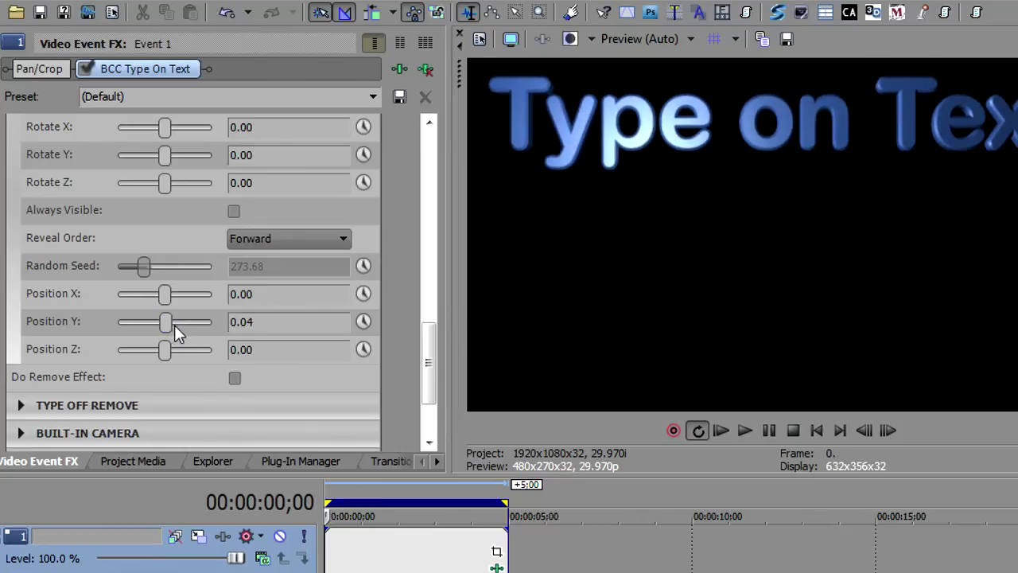
left_click_drag(165, 321, 163, 322)
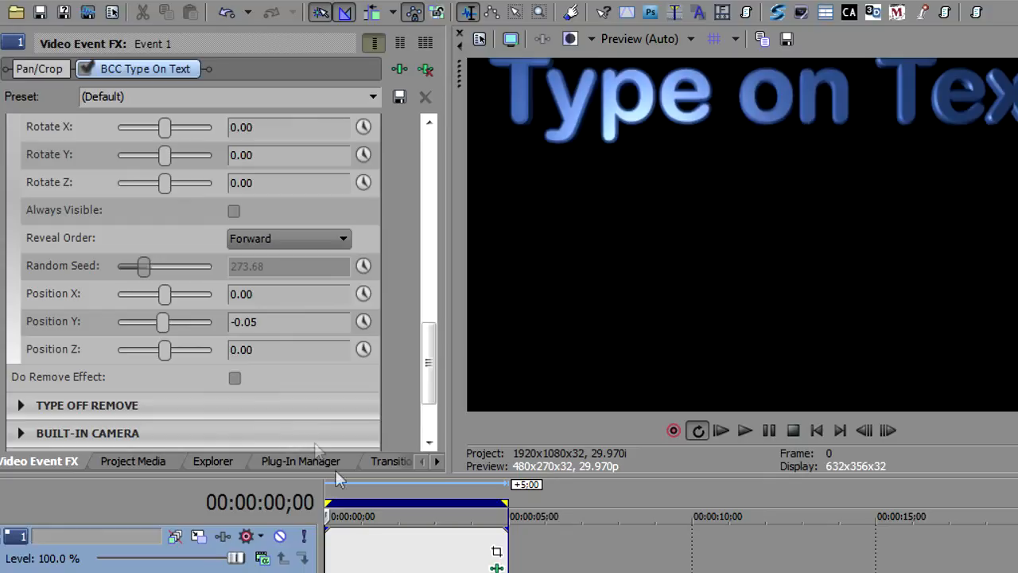
left_click(745, 431)
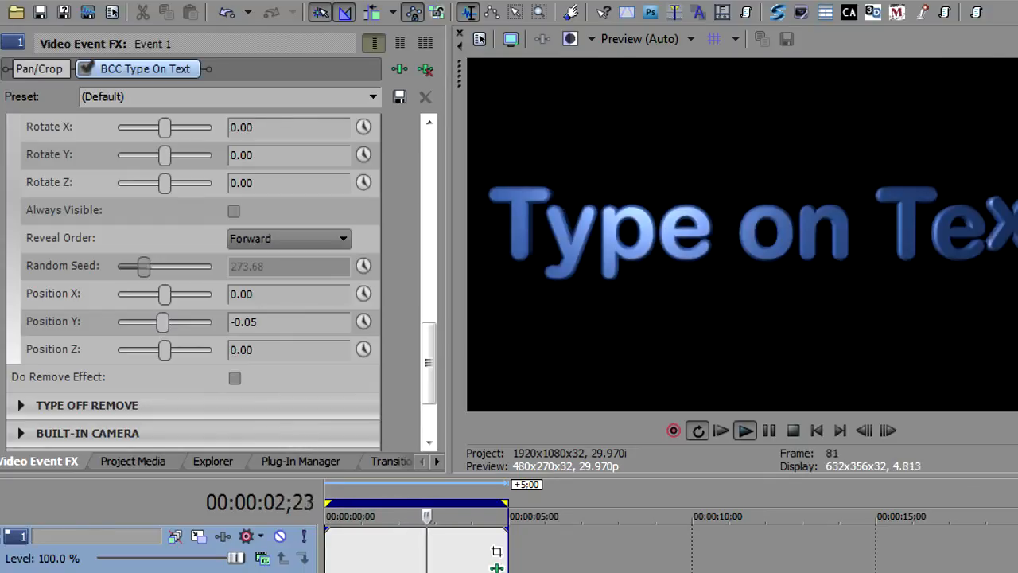
- Set the Reveal Order to Random
left_click(289, 238)
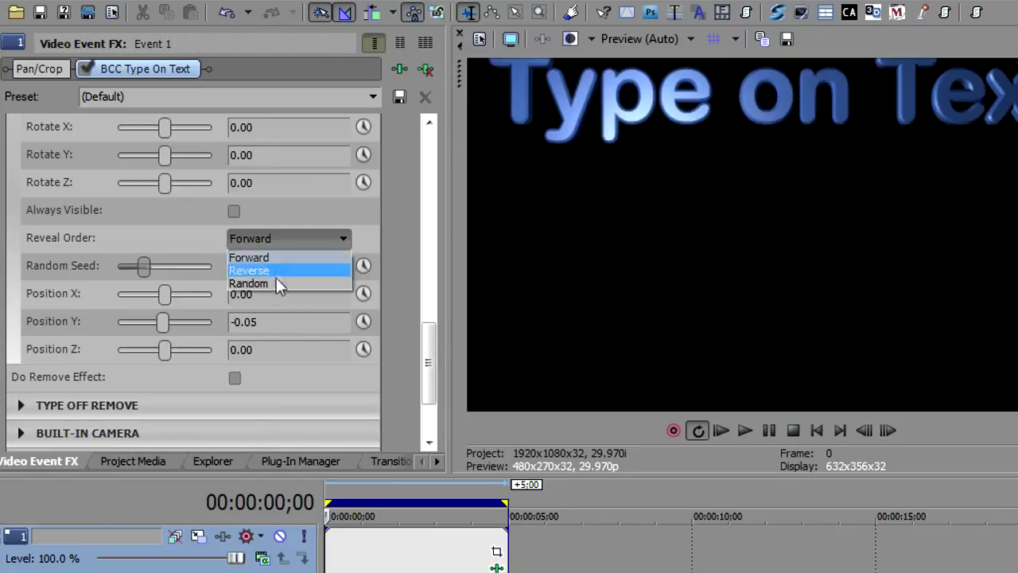
left_click(248, 283)
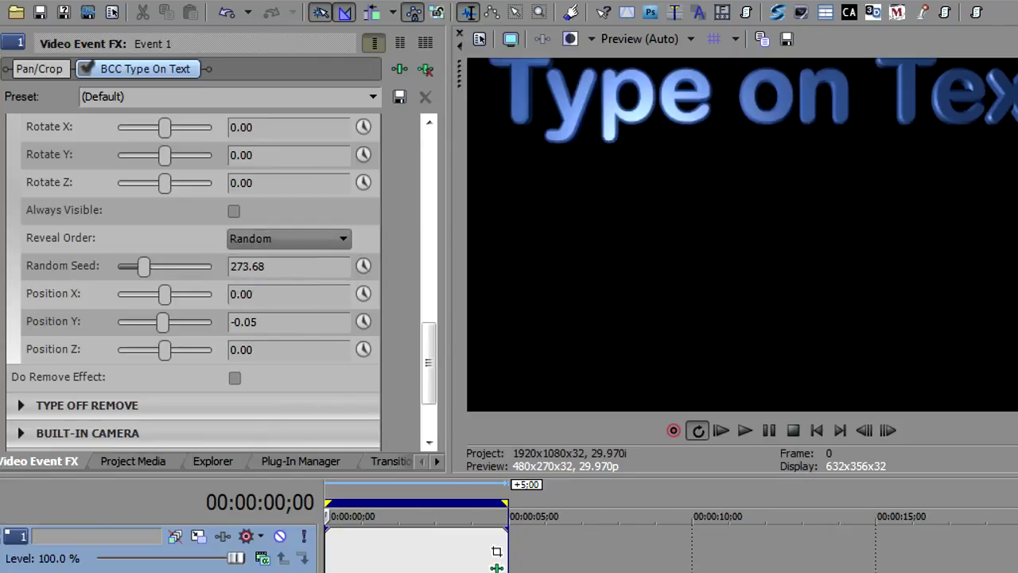
left_click(745, 431)
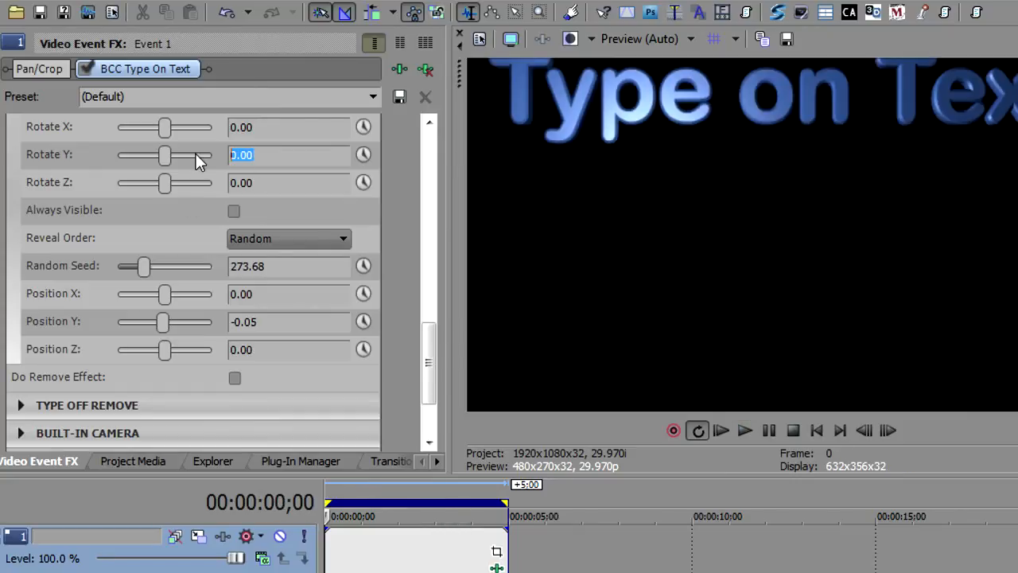
- Enter a Rotate Y spin of 360 and return Reveal Order to Forward
type("360")
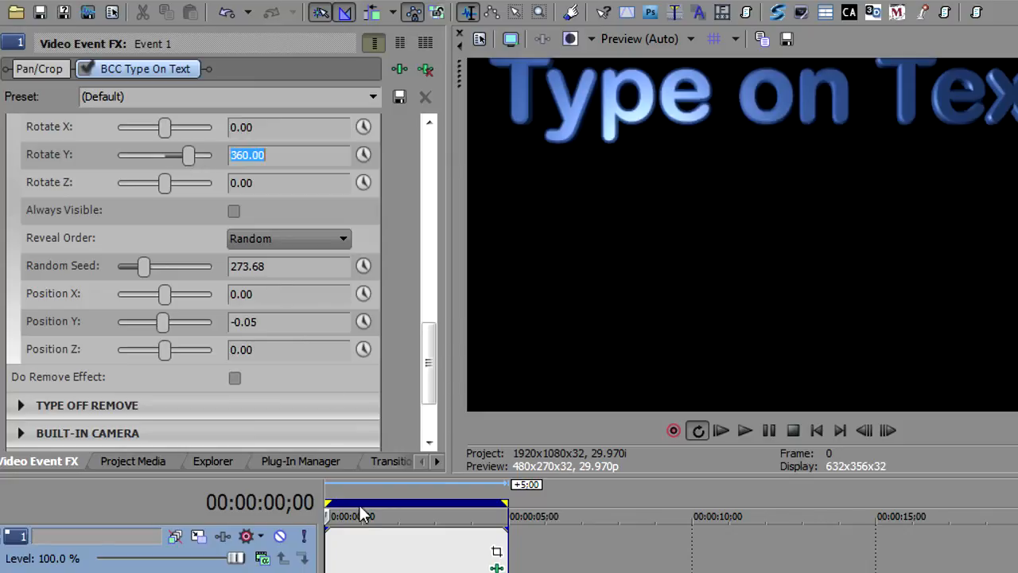
left_click(745, 430)
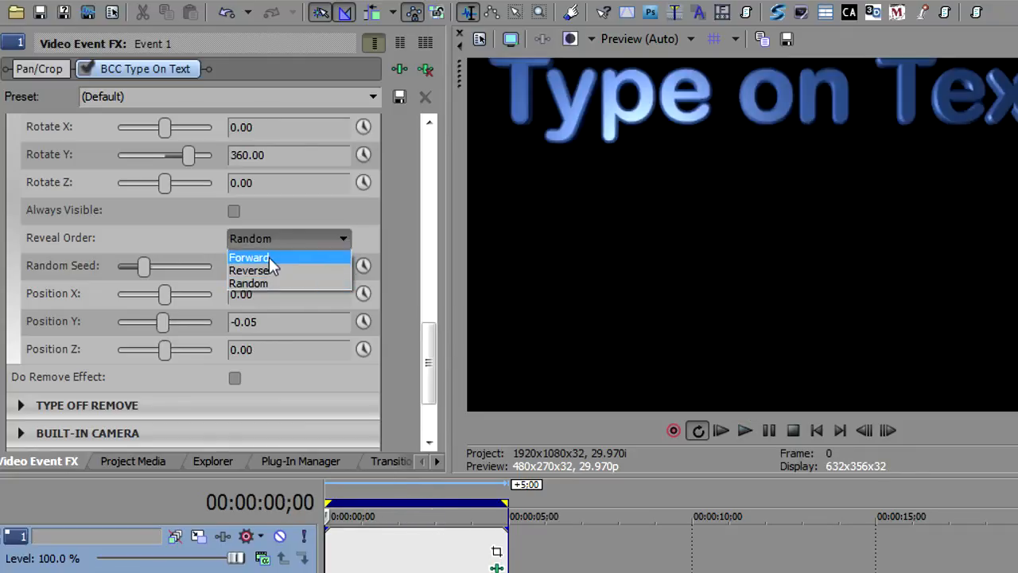
left_click(249, 256)
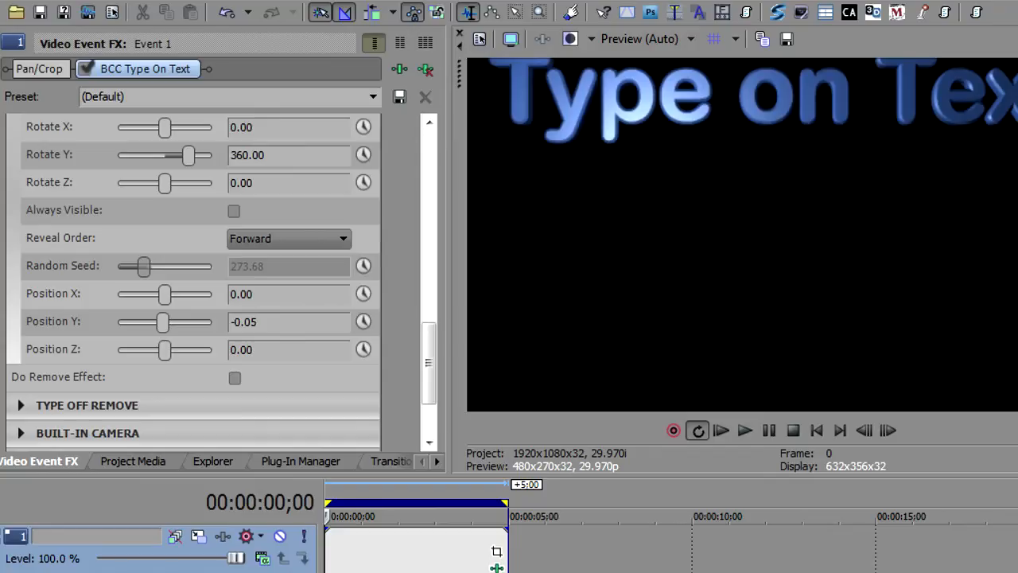
left_click(744, 430)
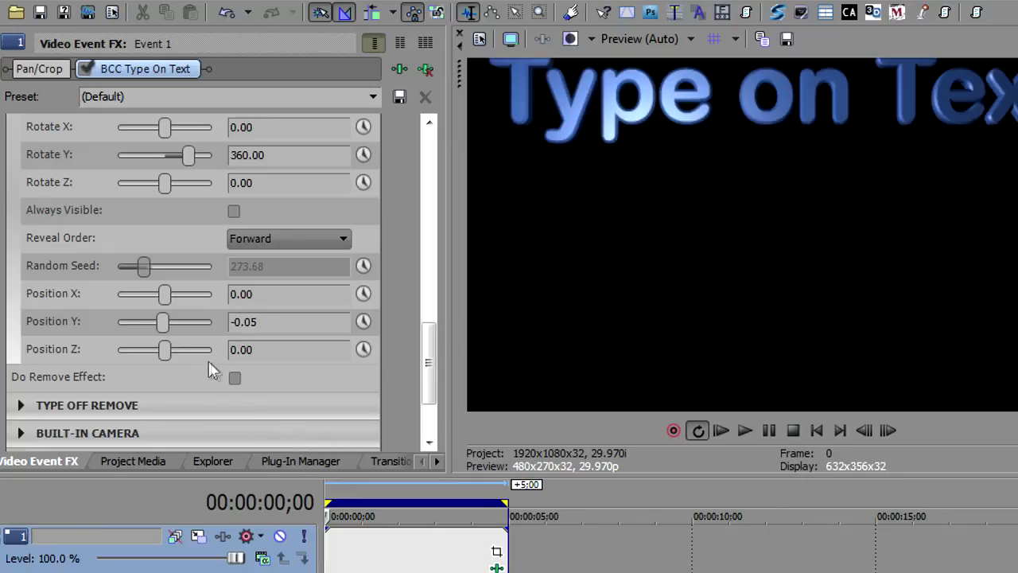
mouse_move(167, 324)
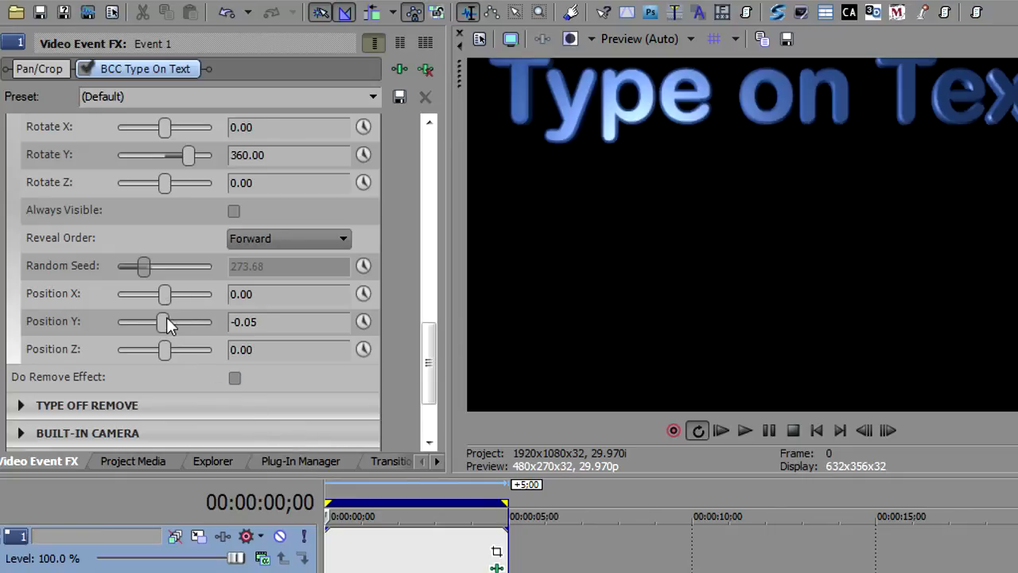
- Try several Position Z depth offsets, settling on 2.58
left_click_drag(165, 349, 166, 349)
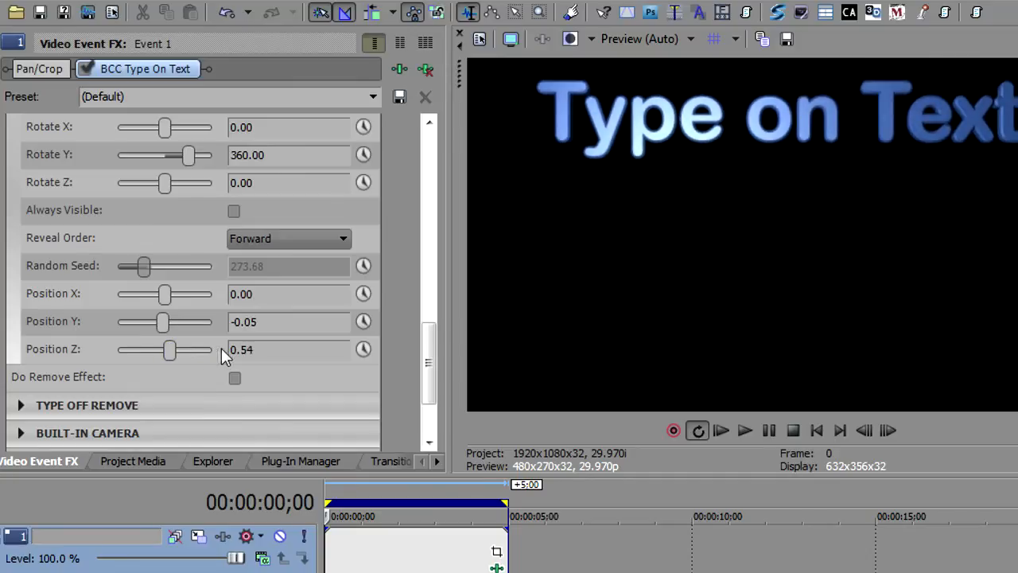
left_click_drag(170, 349, 212, 349)
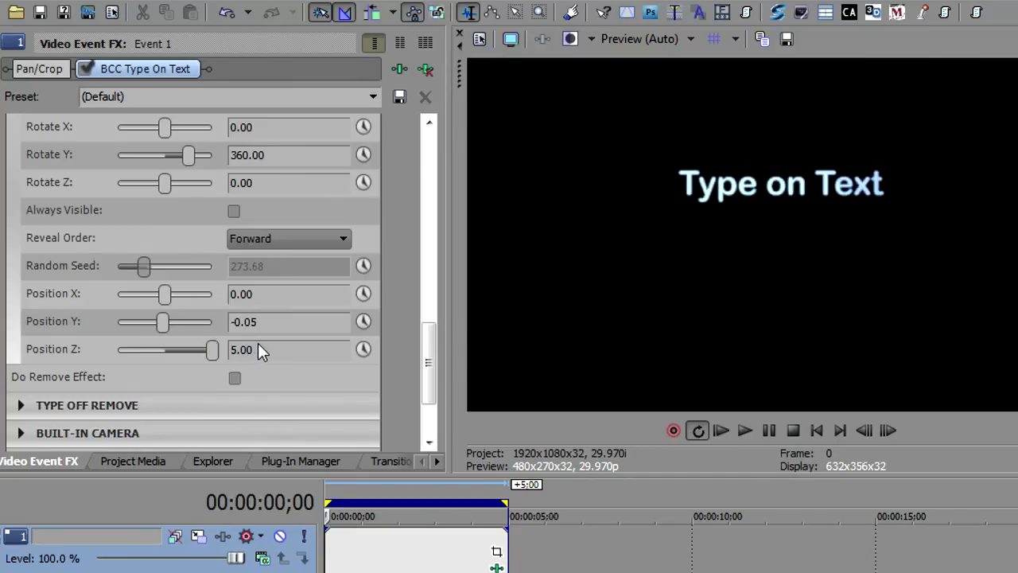
left_click_drag(211, 349, 134, 349)
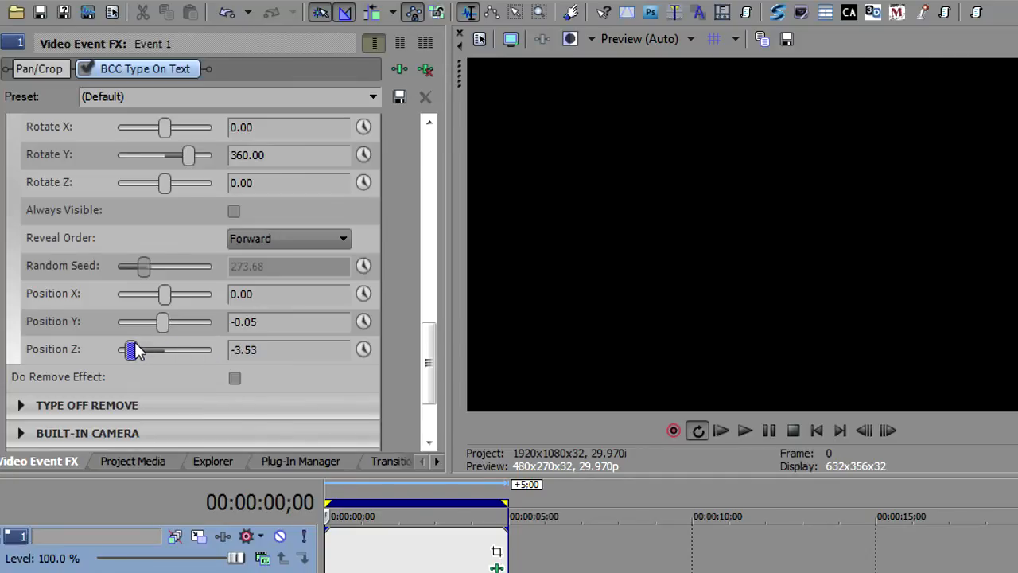
left_click_drag(133, 349, 190, 349)
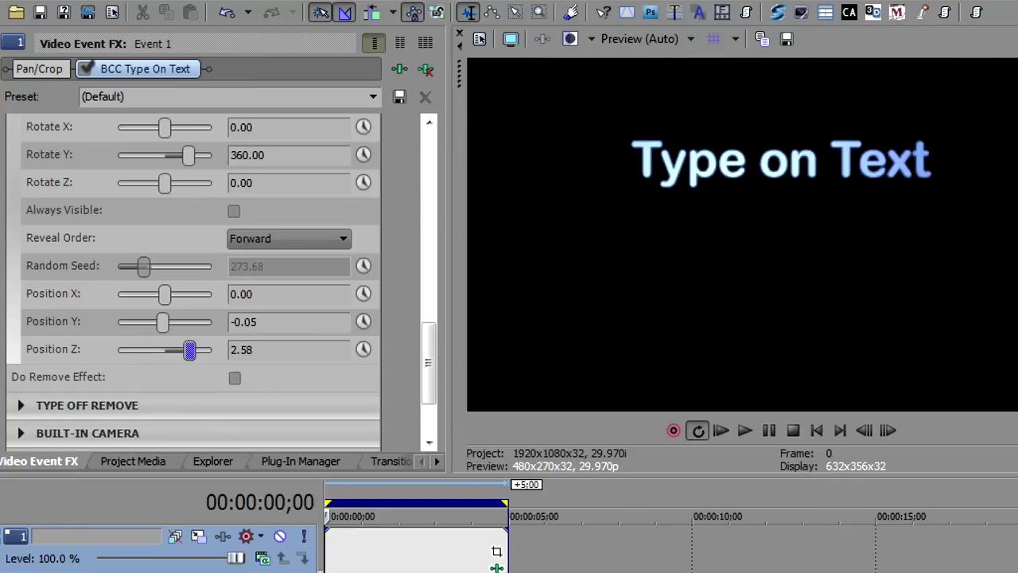
left_click(745, 431)
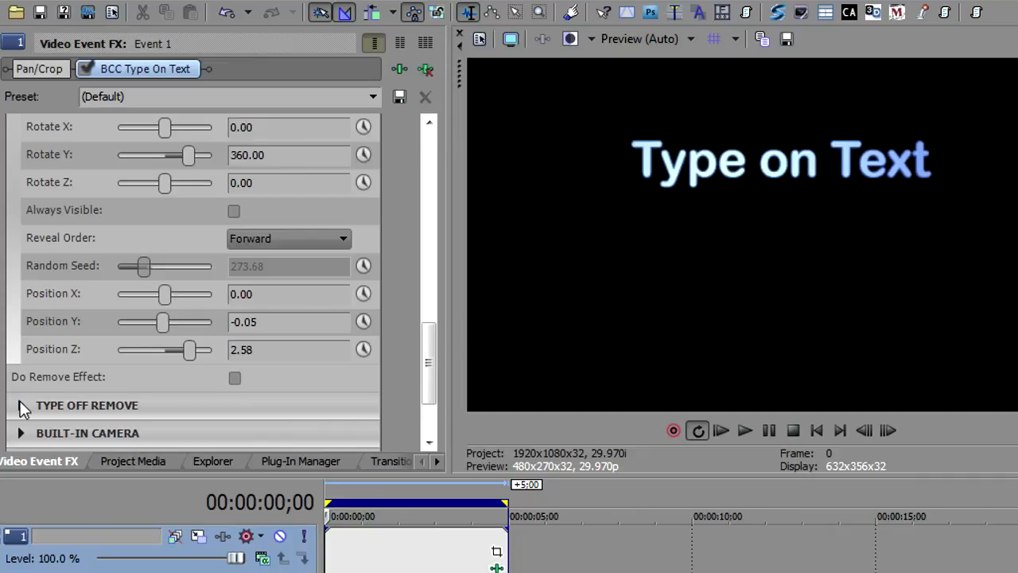
- Expand the Type Off Remove settings, showing remove time 50 and overlap 100
left_click(21, 405)
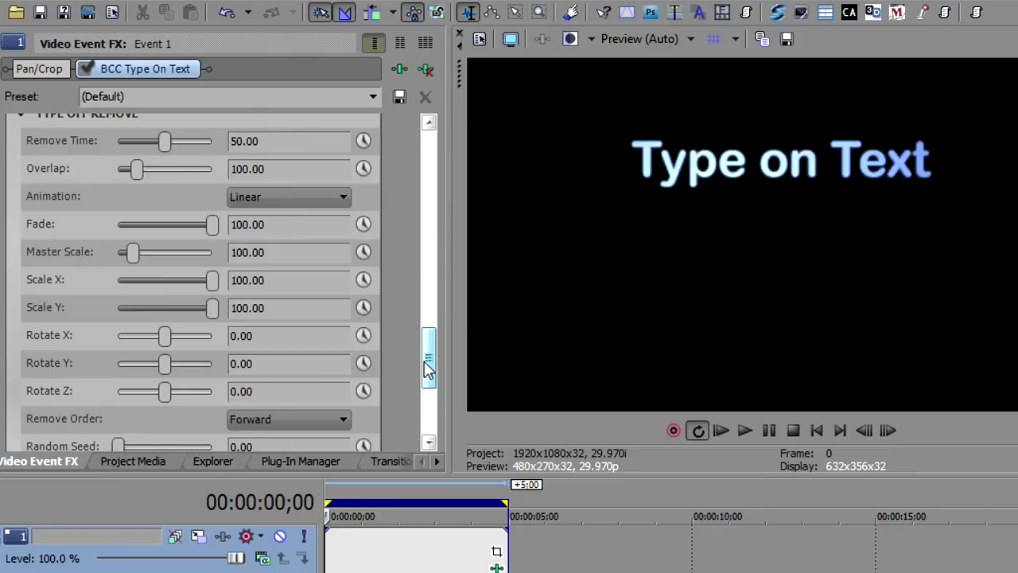
mouse_move(443, 368)
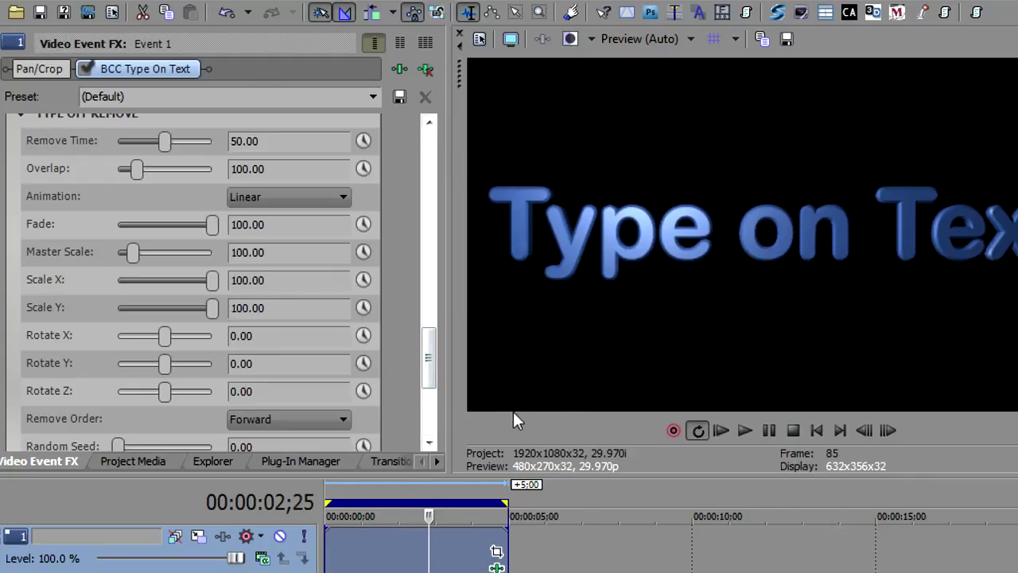
mouse_move(446, 364)
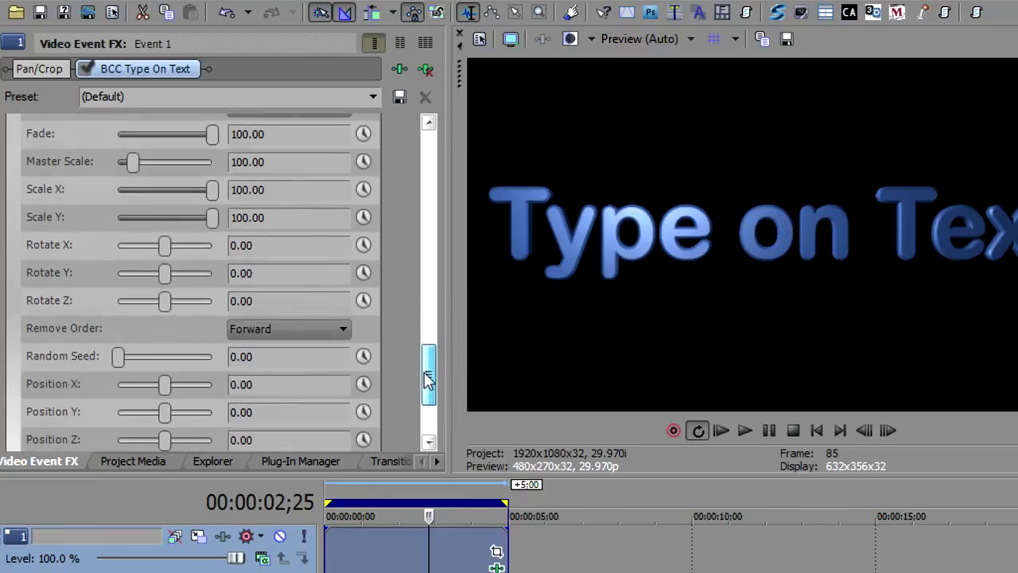
- Raise the Type Off Remove Position Y to 1.34 and preview the letters falling
scroll("down", 3)
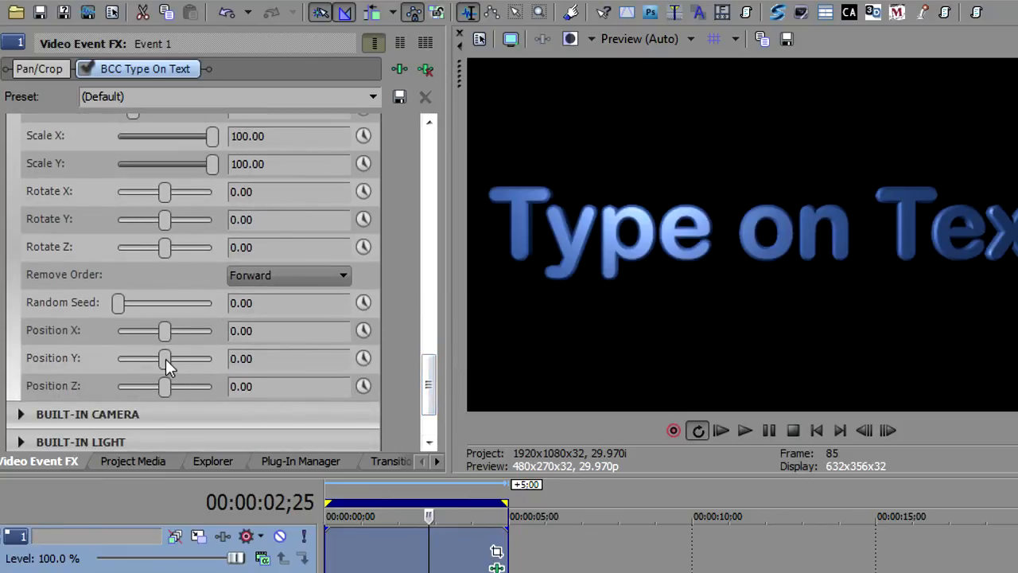
left_click_drag(165, 358, 179, 358)
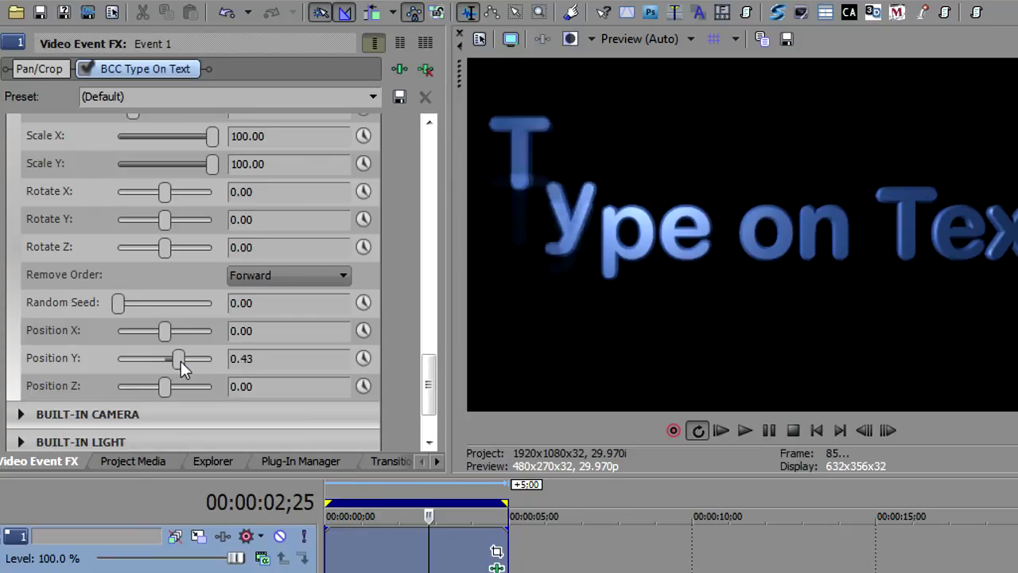
left_click_drag(178, 358, 199, 358)
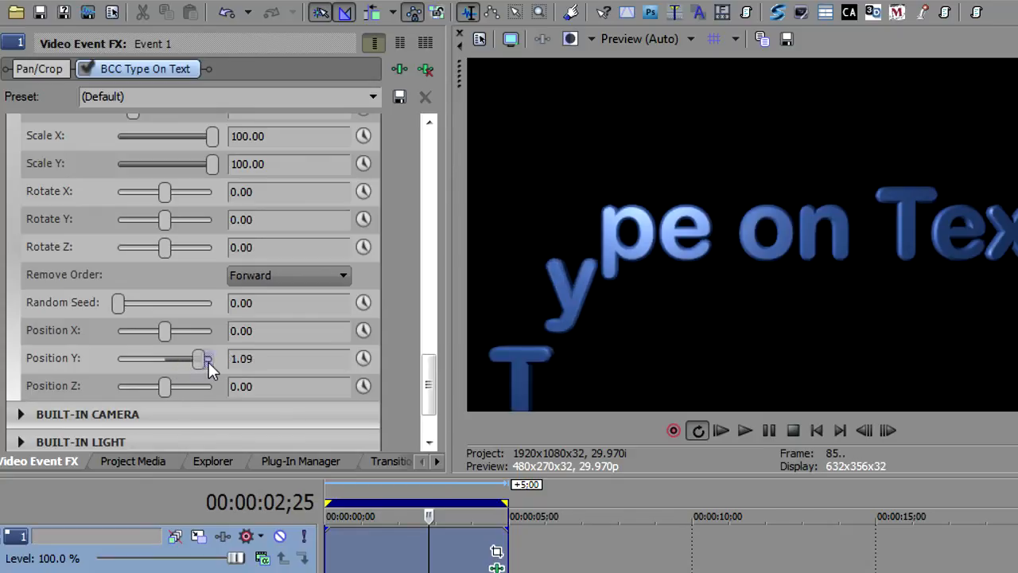
left_click_drag(198, 359, 208, 359)
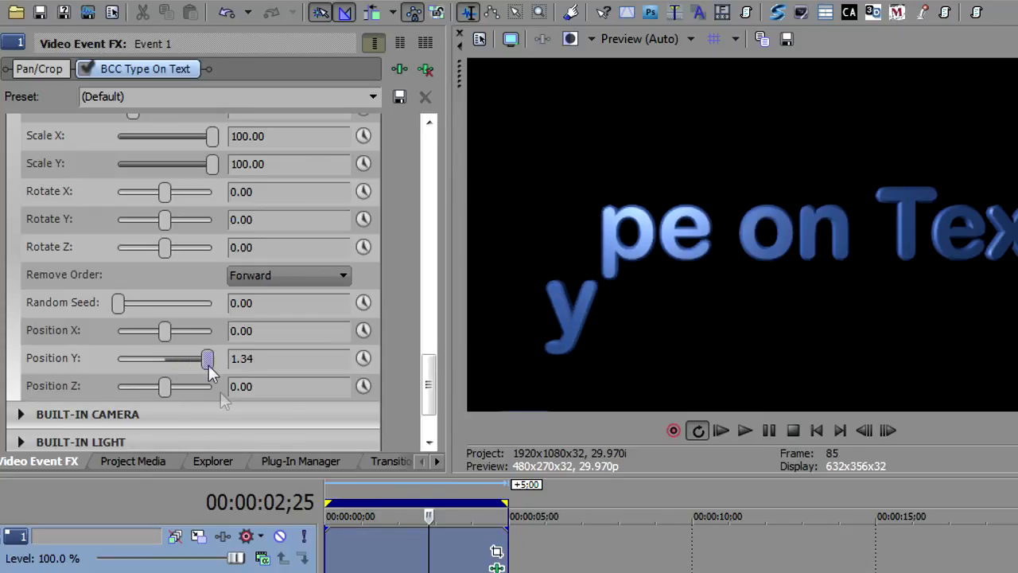
left_click(745, 430)
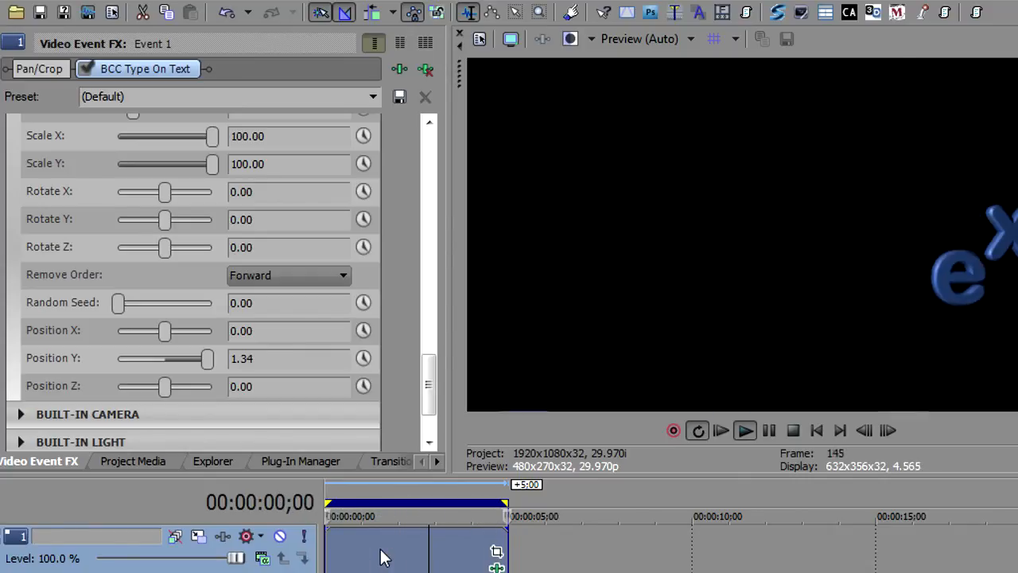
left_click(397, 515)
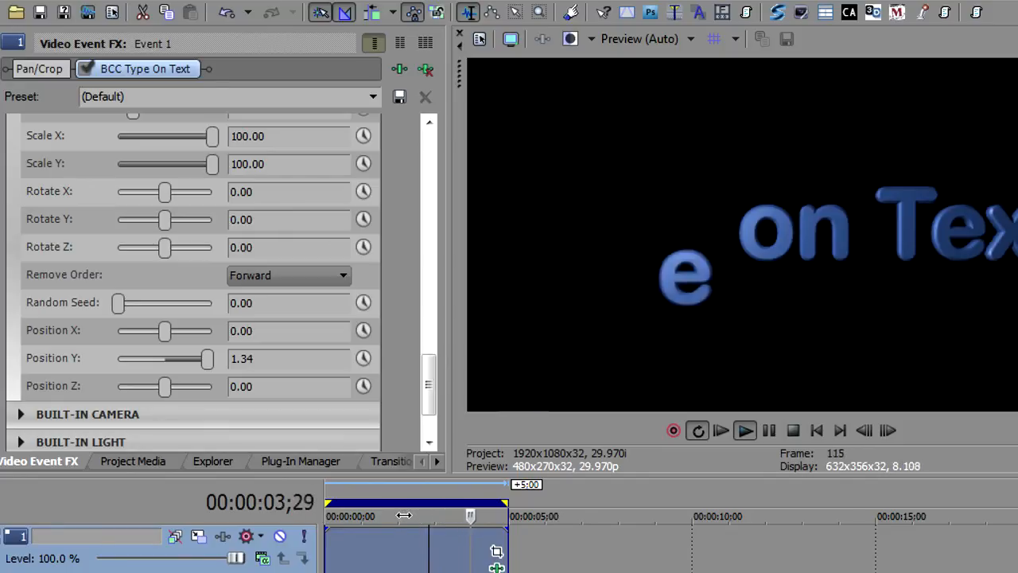
left_click(359, 516)
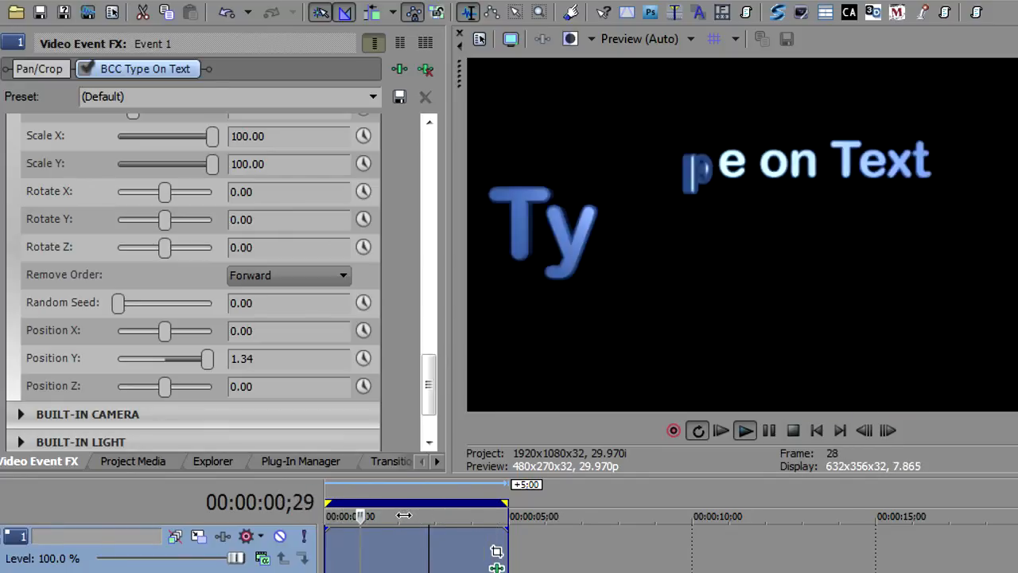